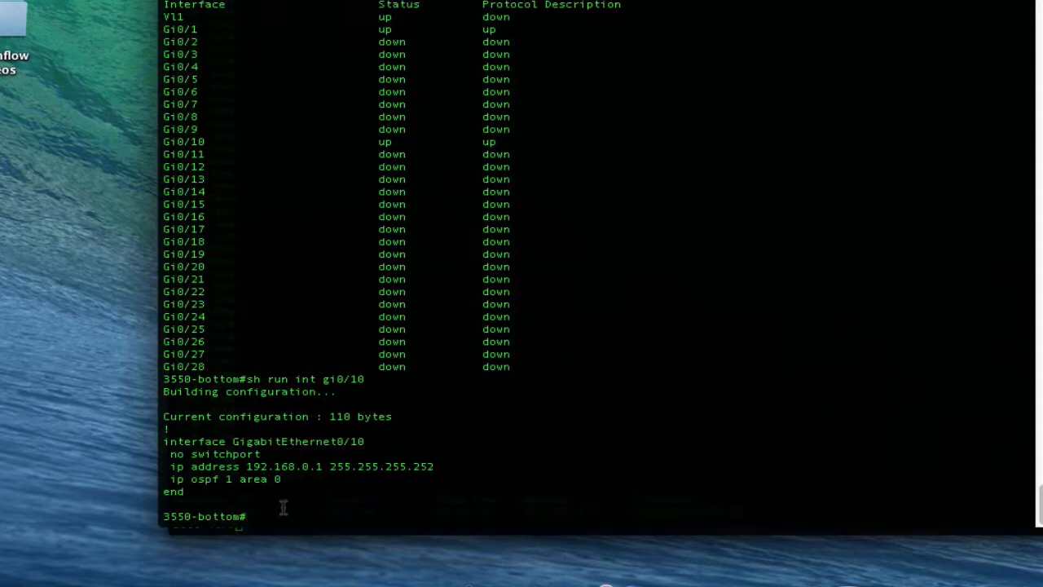
mouse_move(280, 512)
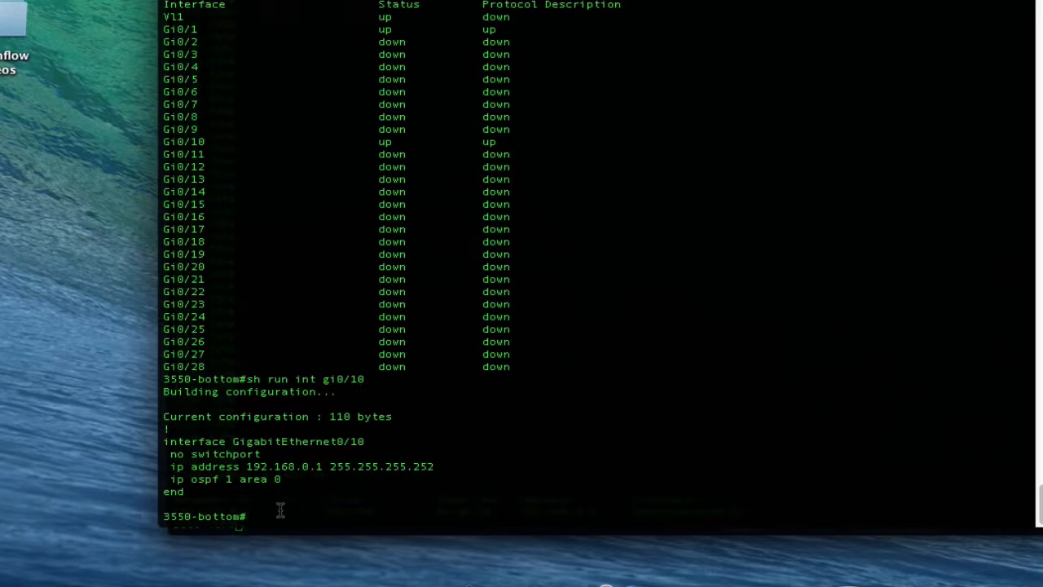
Show the bottom switch's OSPF neighbors, confirming a FULL adjacency on Gi0/10.
text(sh ip ospf ne)
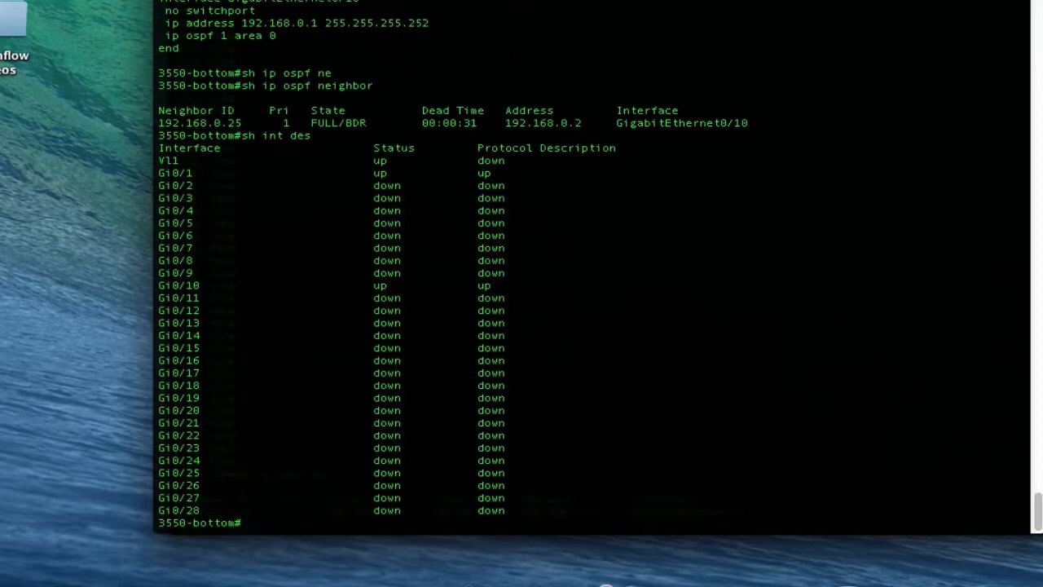
Enter config mode, create interface VLAN 42 and verify Vl42 appears in the interface list.
text(co)
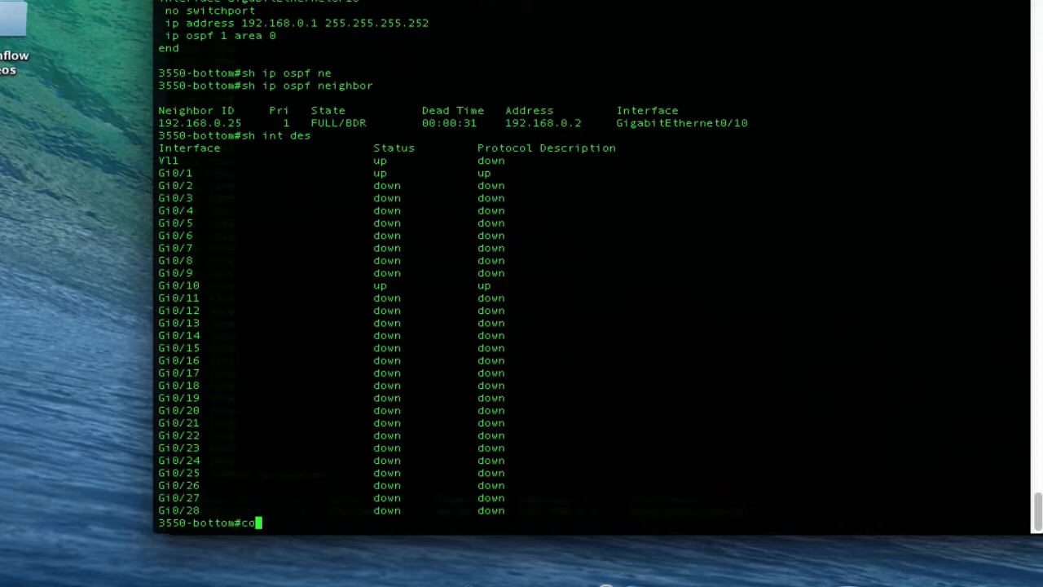
text(conf t)
text(int vlan 42)
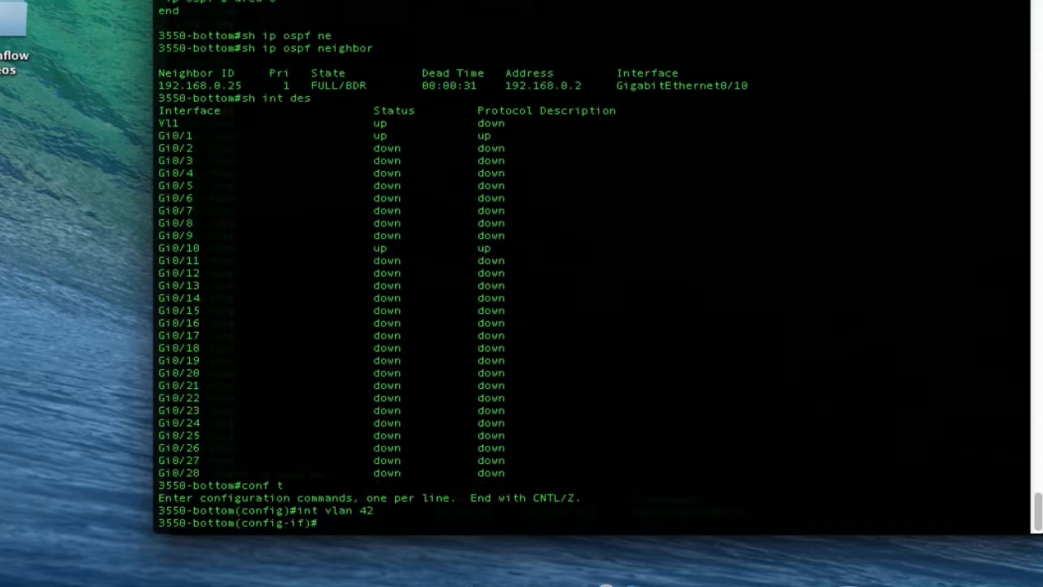
text(do sh int des)
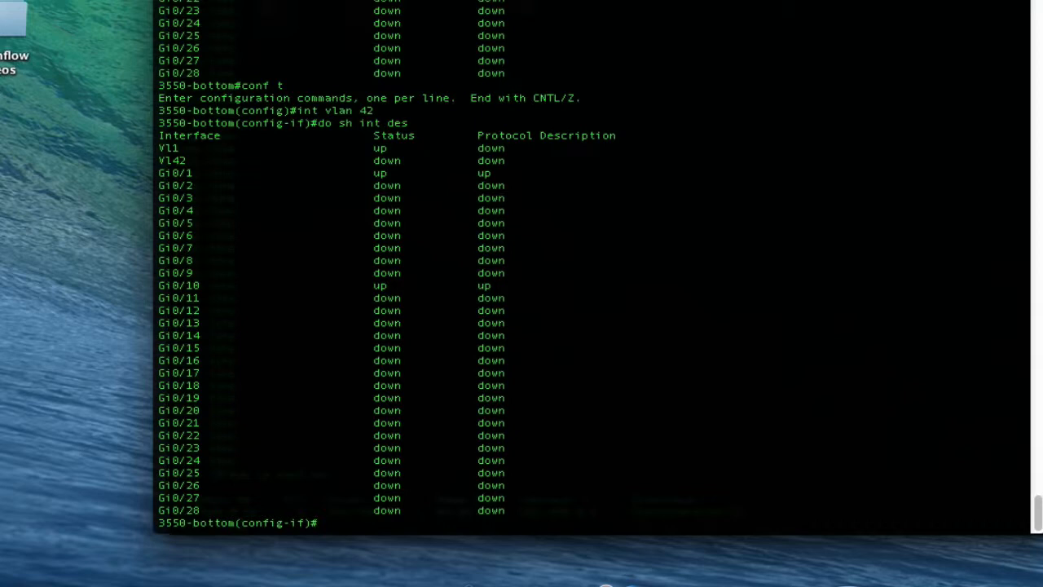
Display Gi0/10's current routed OSPF configuration with 'do sh run int gi0/10'.
text(do)
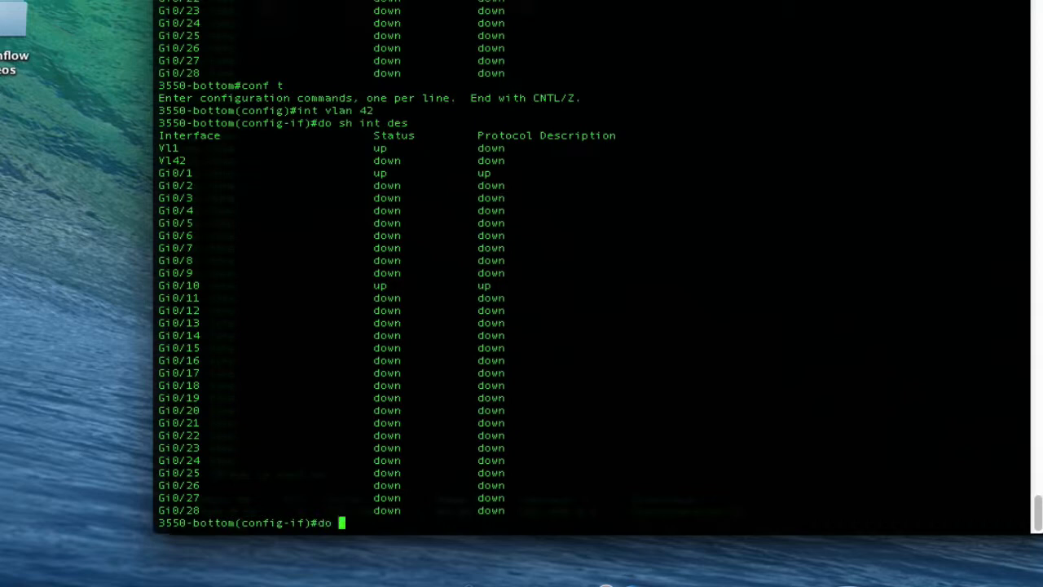
text(sh run int)
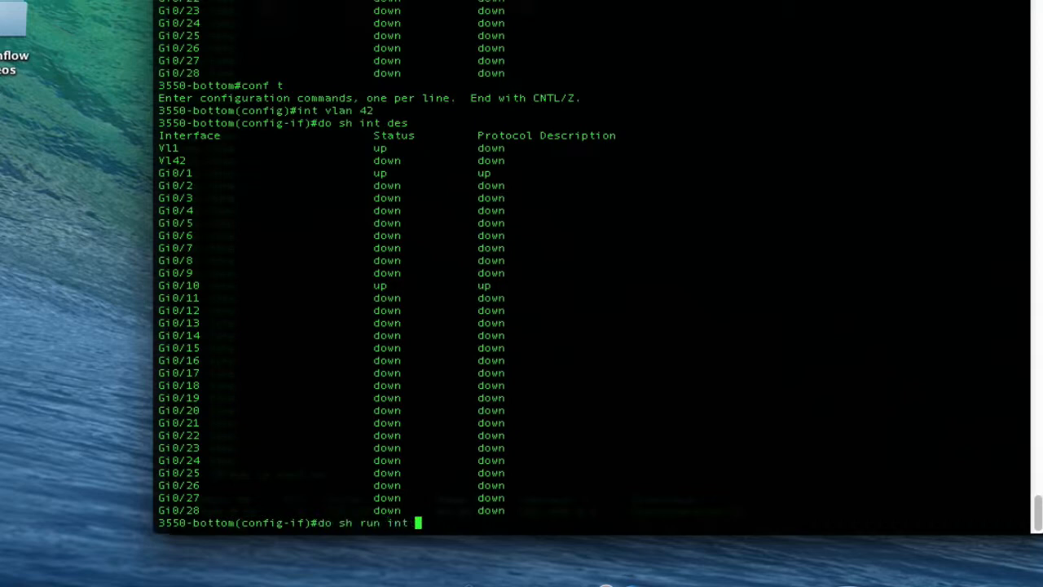
text(gi0/10)
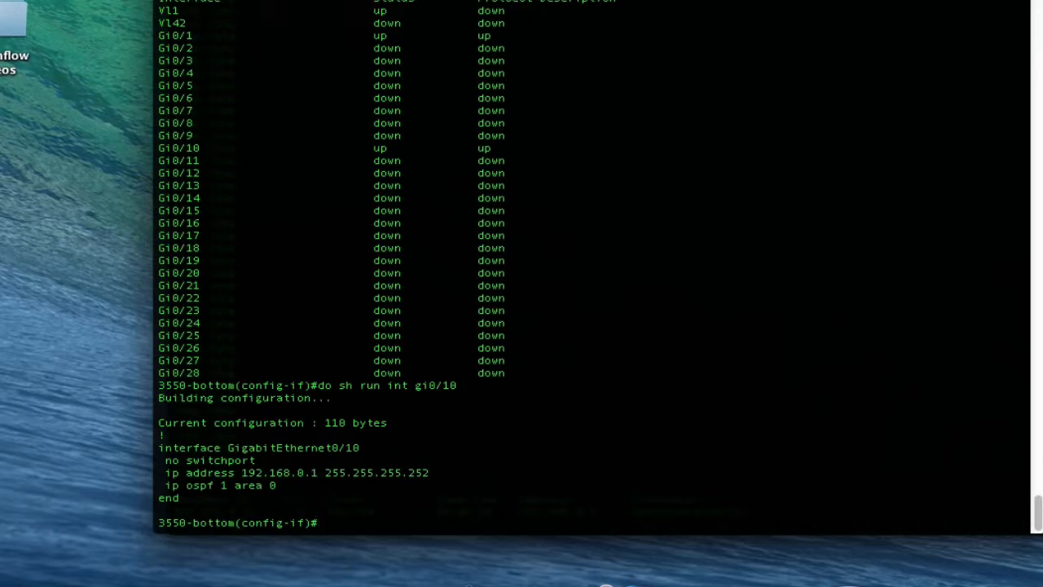
Make Gi0/10 a dot1q switchport trunk and confirm its running config shows trunk mode.
text(int gi0/10)
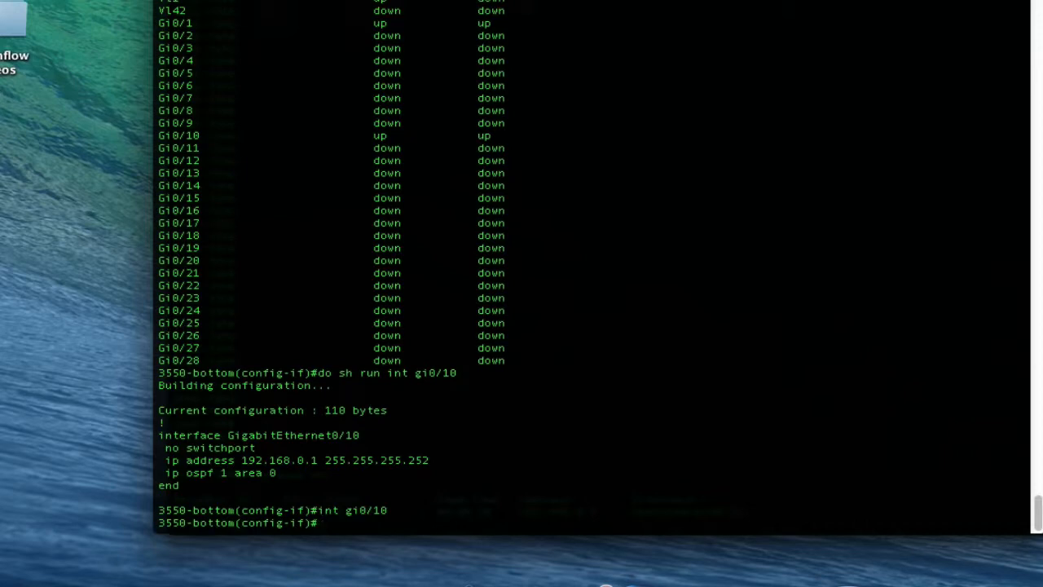
text(sw)
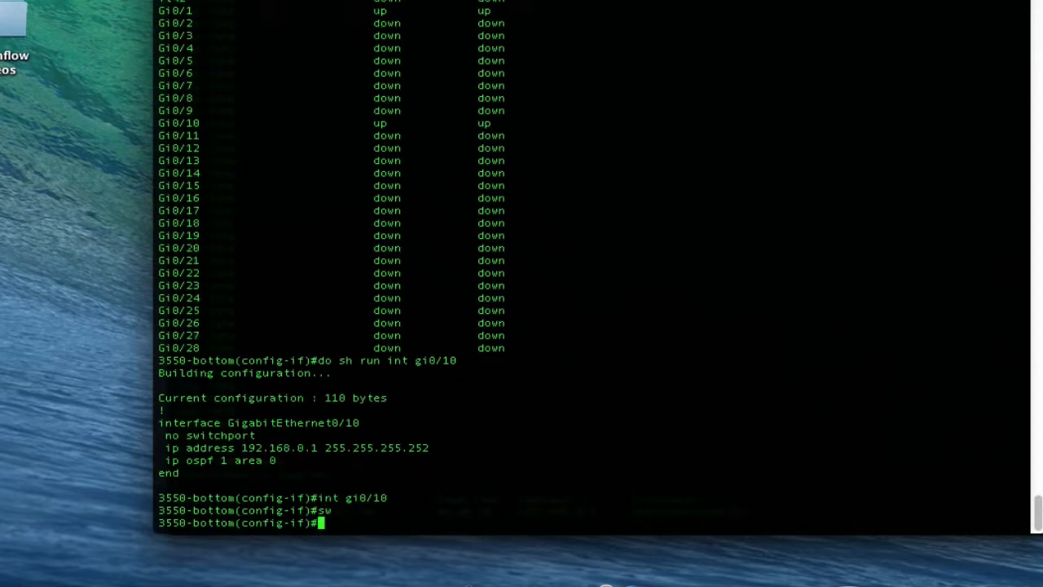
text(tr en dot)
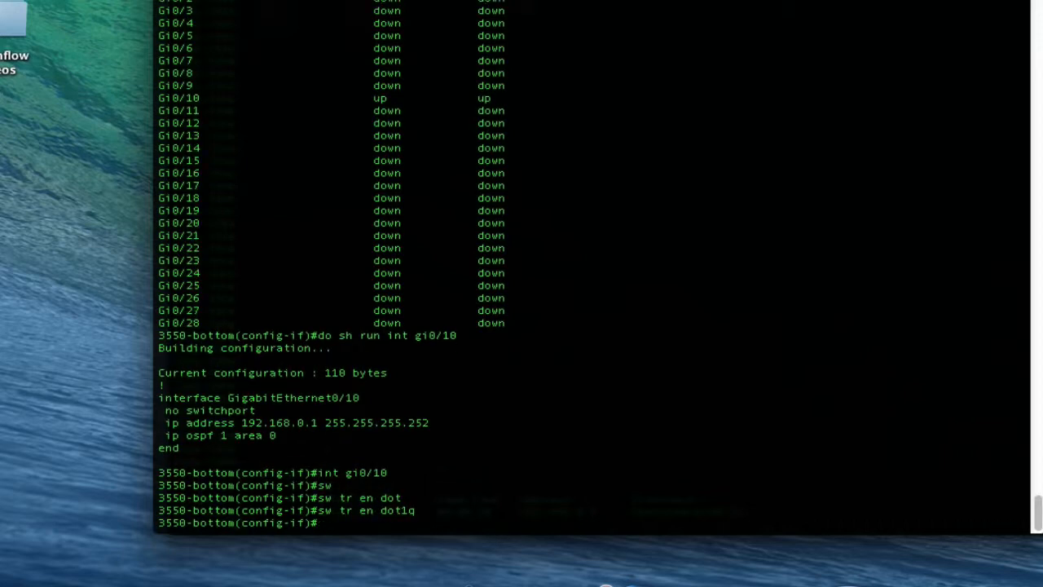
text(sw mo tr)
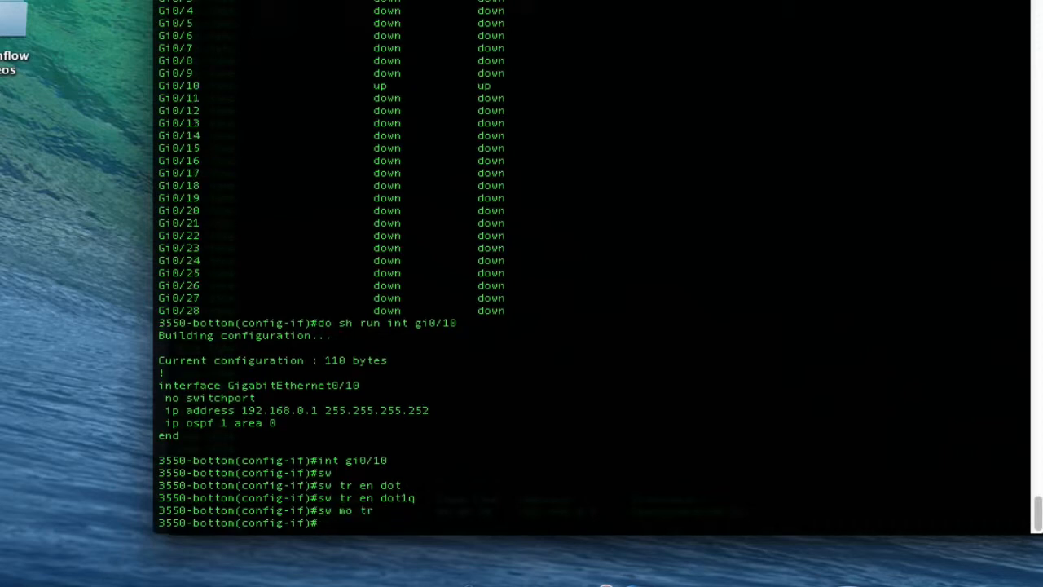
text(do)
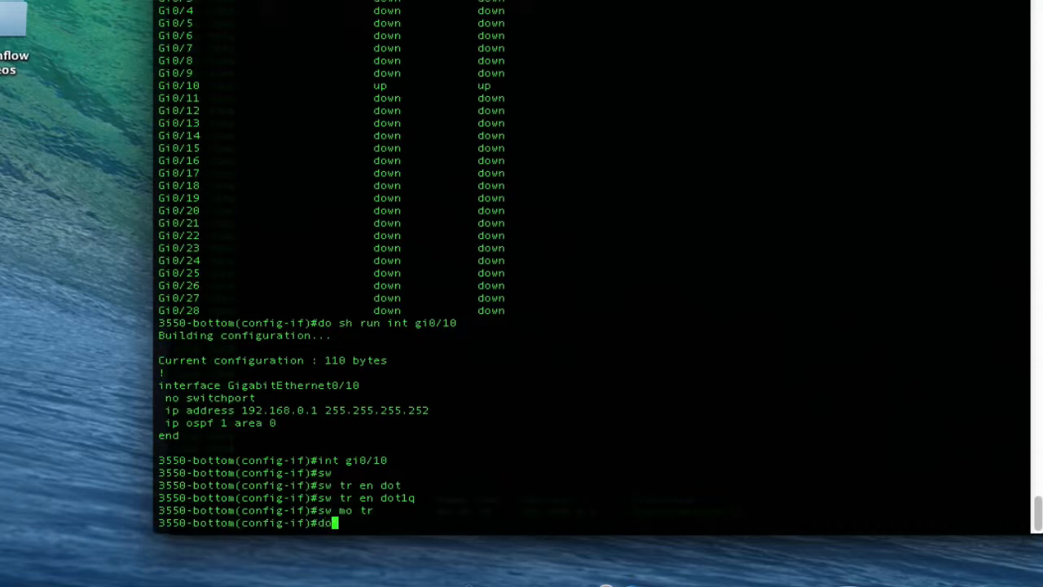
text(sh run int)
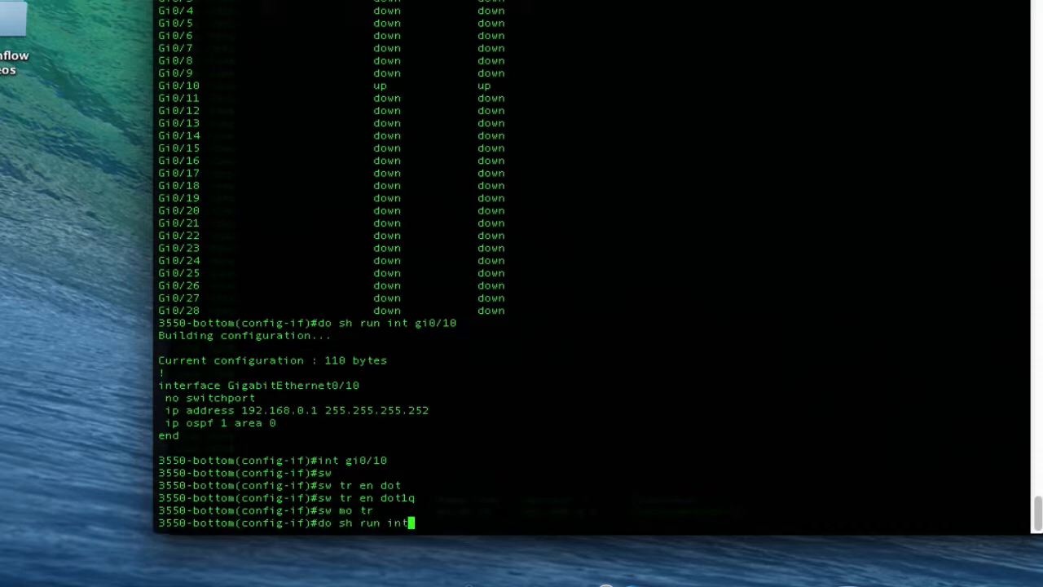
text(gi0/10)
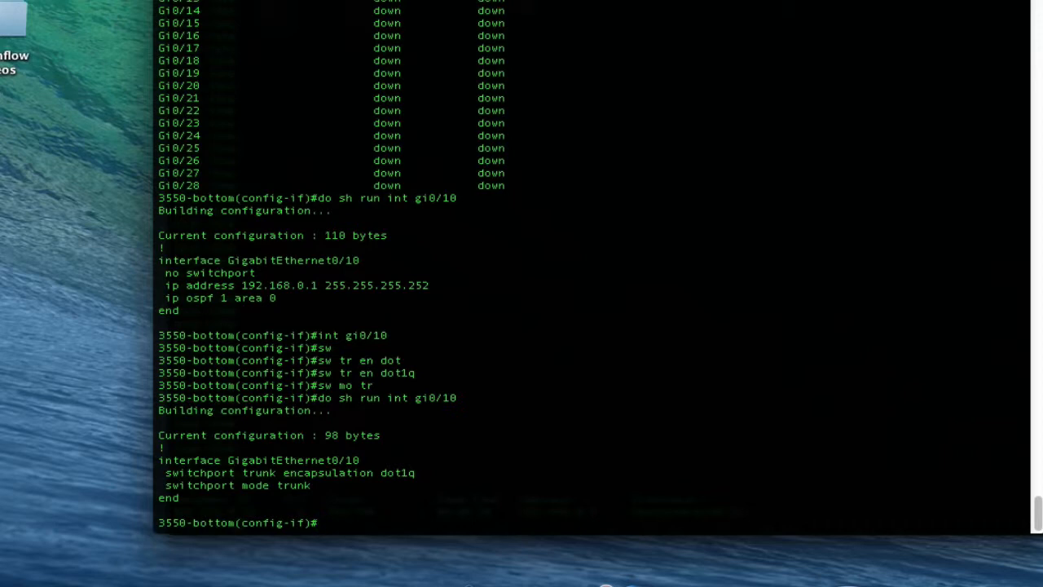
Give VLAN 42 address 192.168.0.1/30 in OSPF area 0, bring it up and list interface statuses.
text(int vlan)
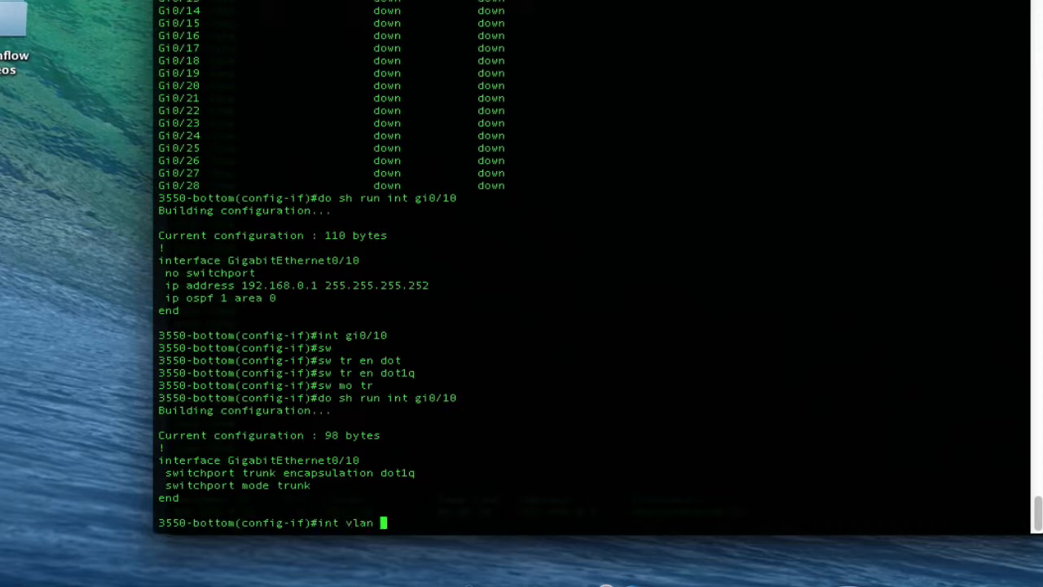
text(42)
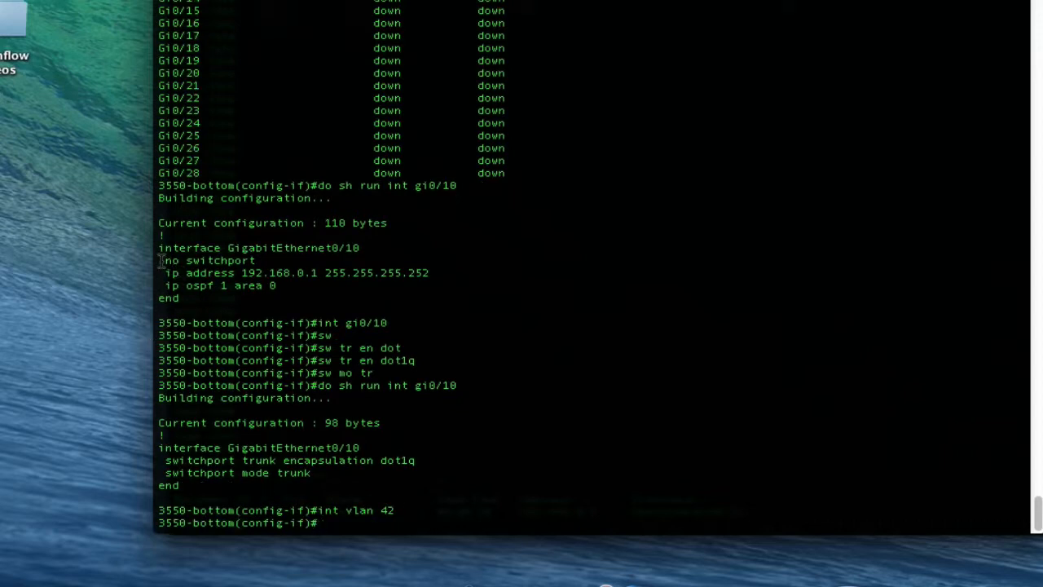
drag(163, 273, 431, 285)
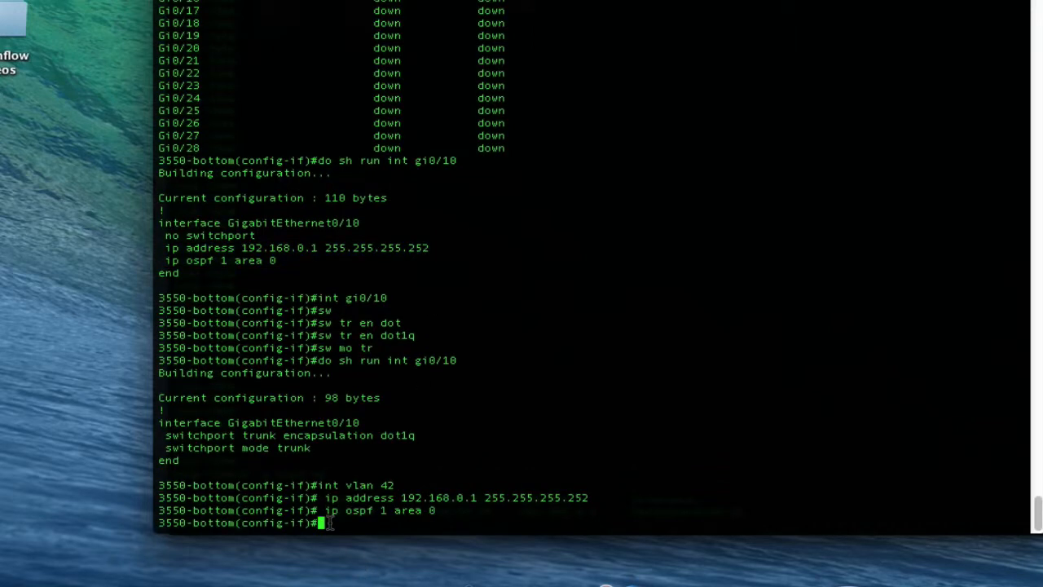
text(no shut)
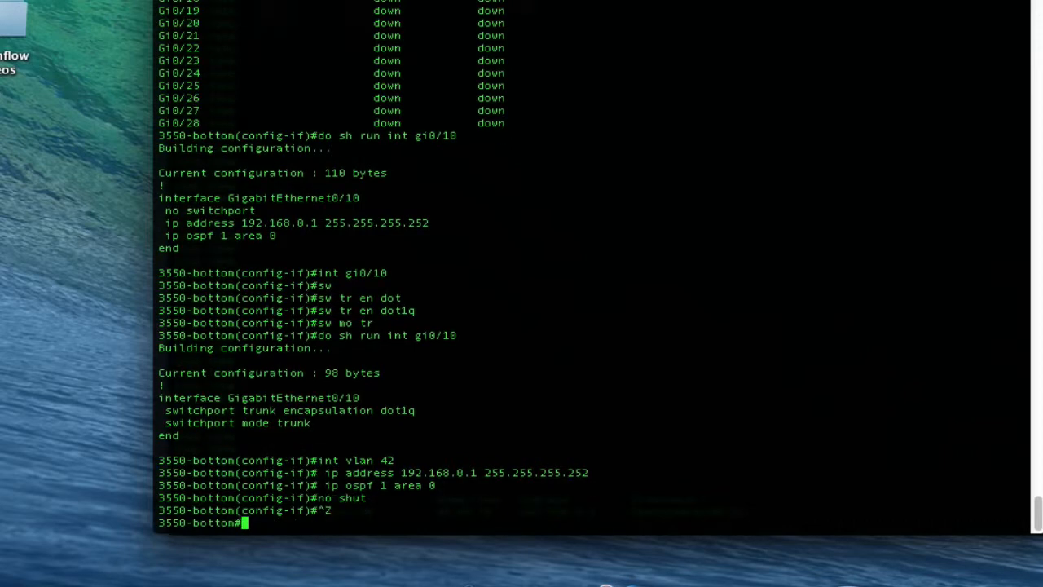
text(sh int de)
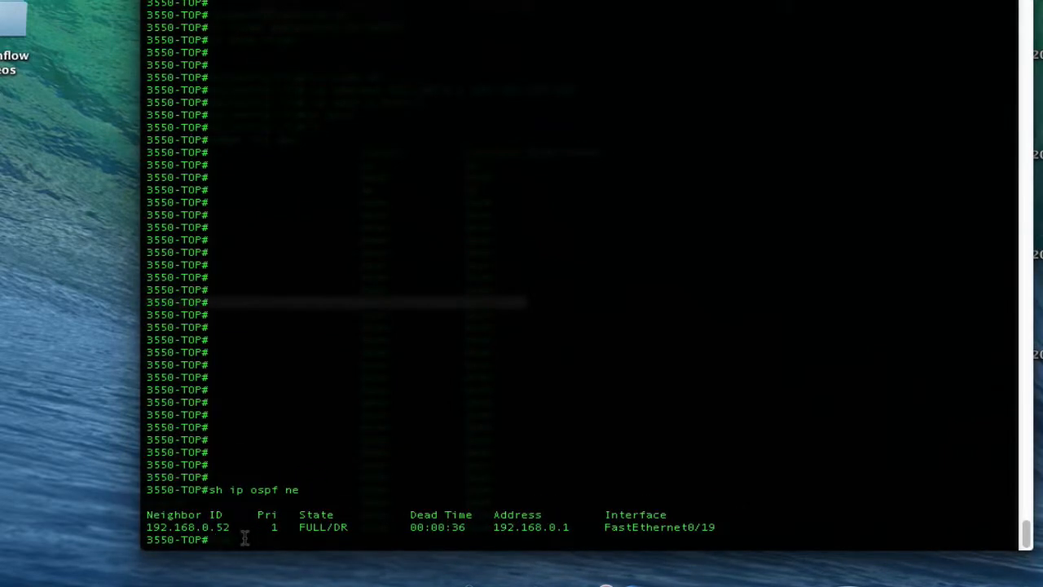
List the top switch's interfaces and show Fa0/19 as a routed 192.168.0.2/30 OSPF area 0 port.
text(sh int des)
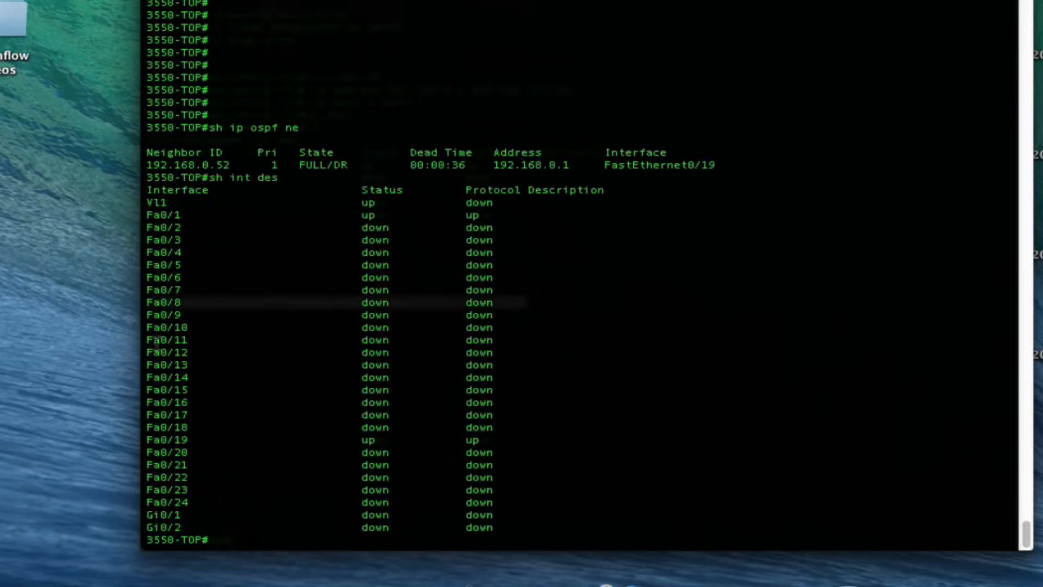
mouse_move(219, 425)
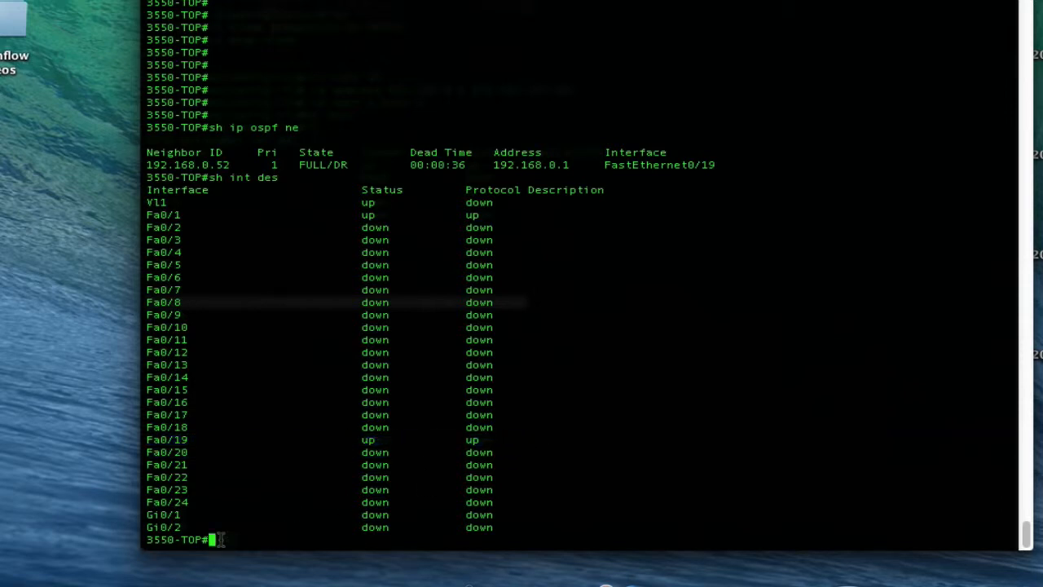
text(sh run int)
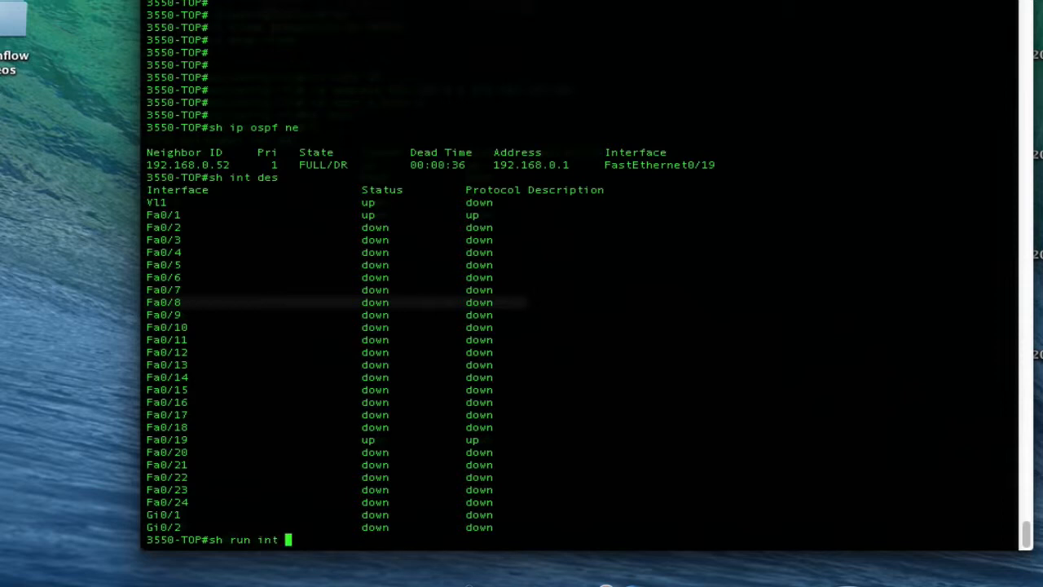
text(fa0/19)
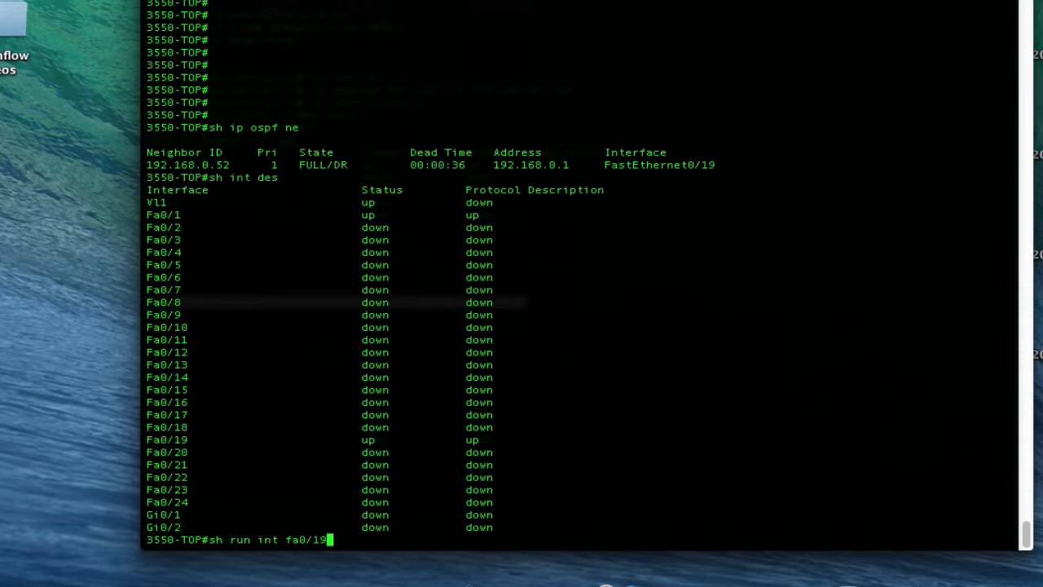
key(enter)
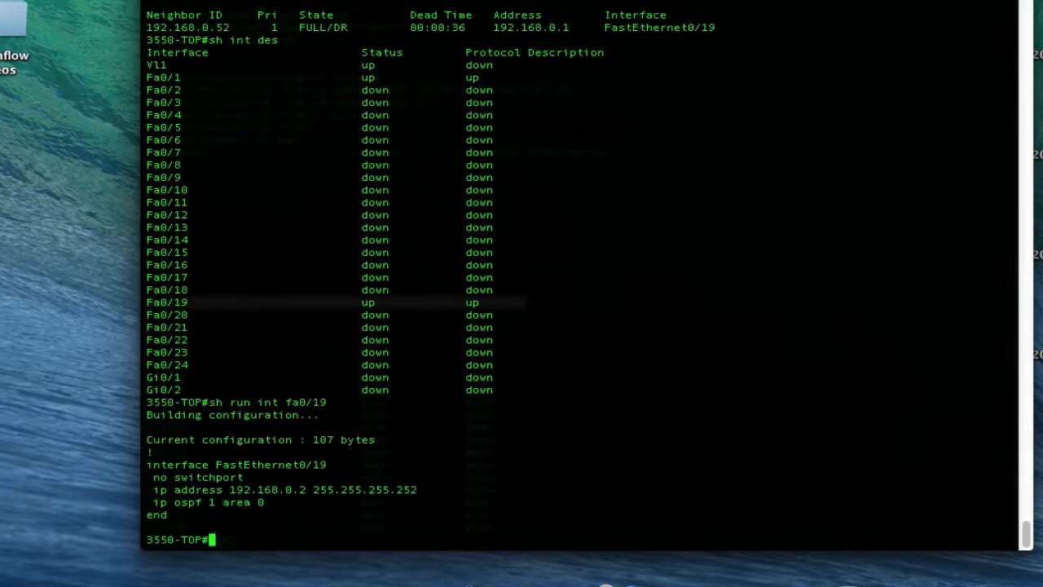
Make Fa0/19 a dot1q trunk switchport and confirm its running configuration.
text(conf t)
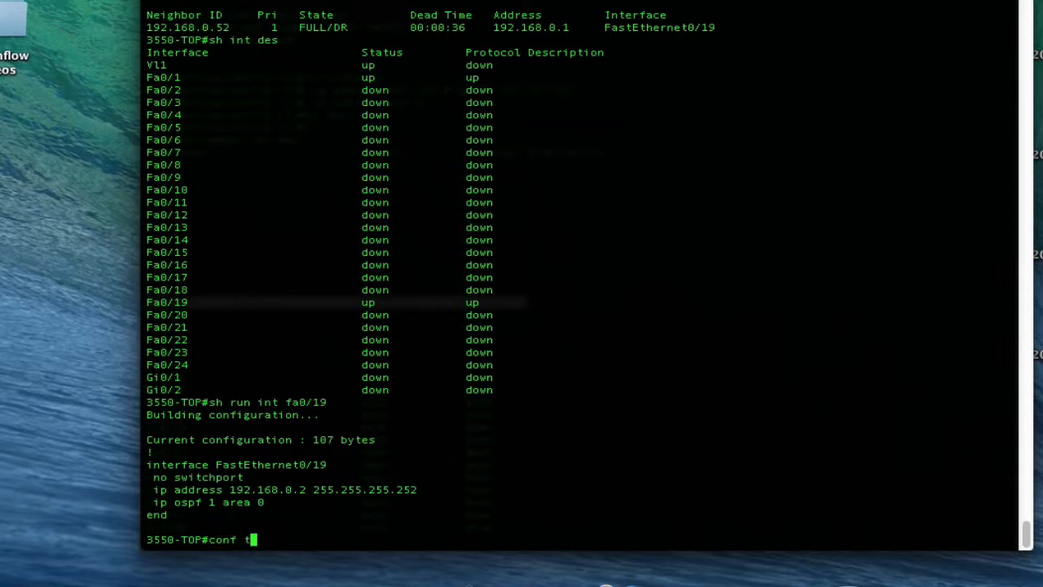
text(int fa)
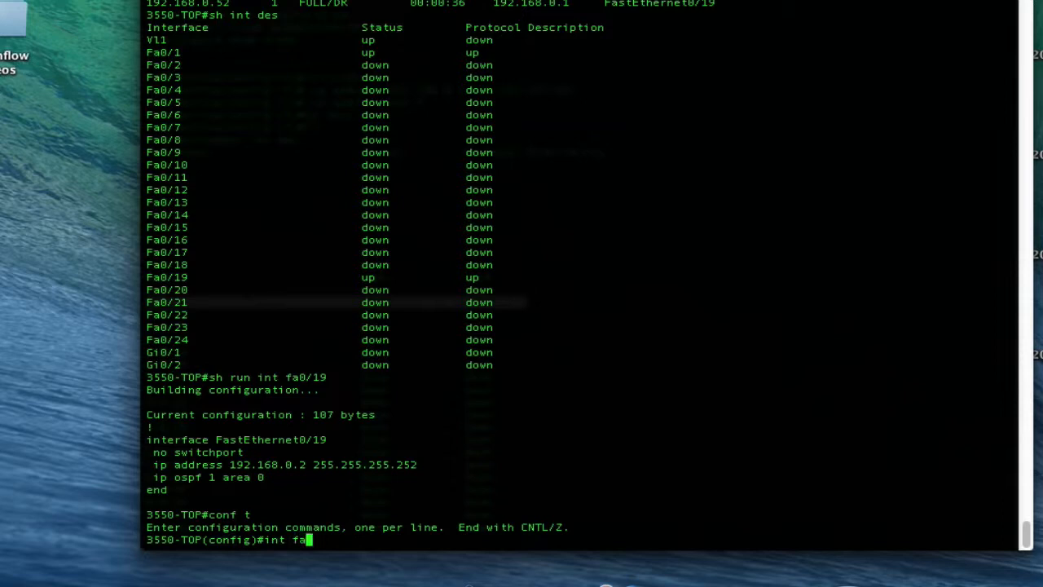
text(0/19)
text(sw)
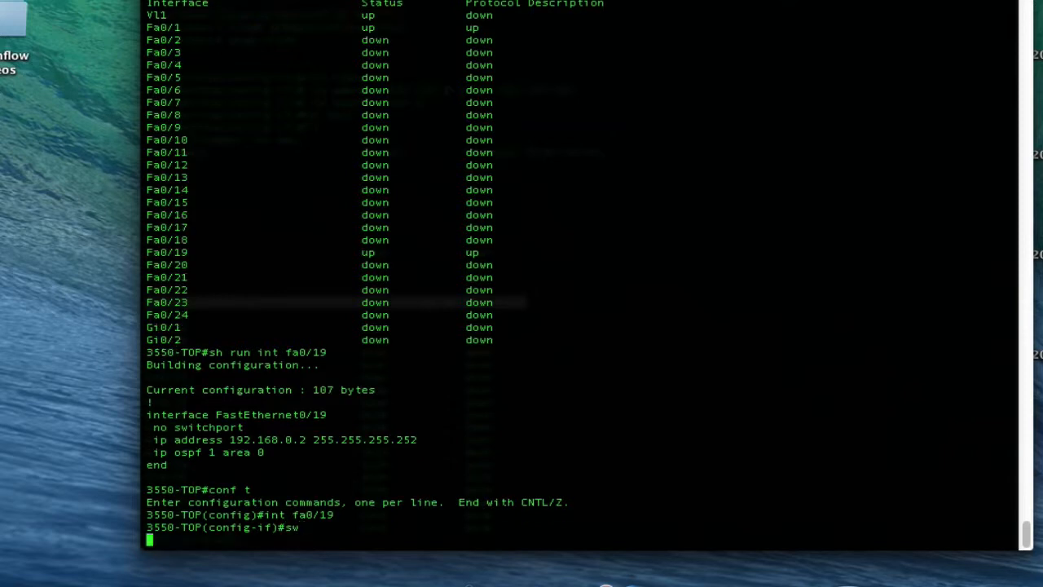
key(enter)
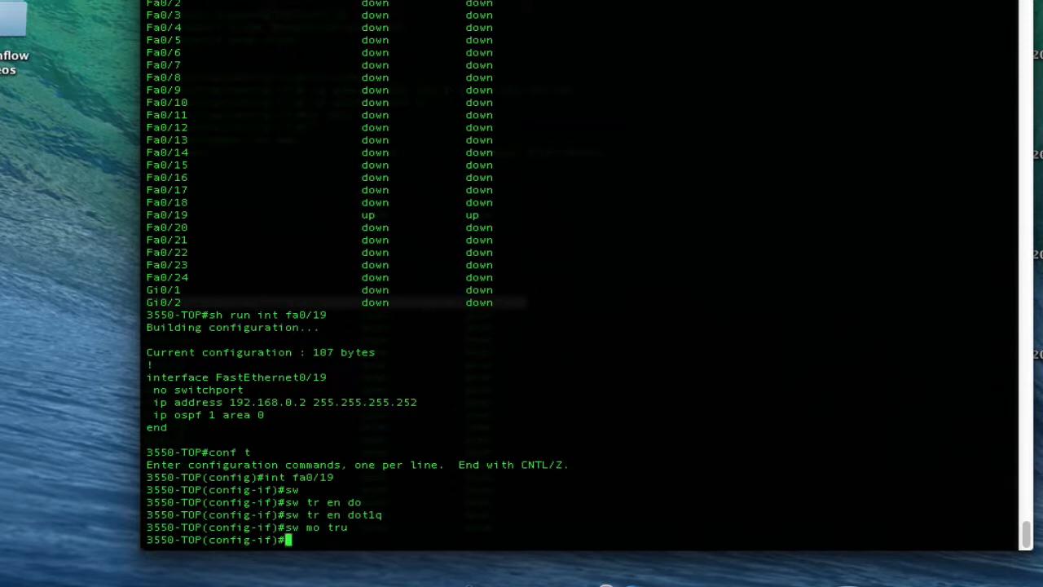
text(do sh run int fa0/19)
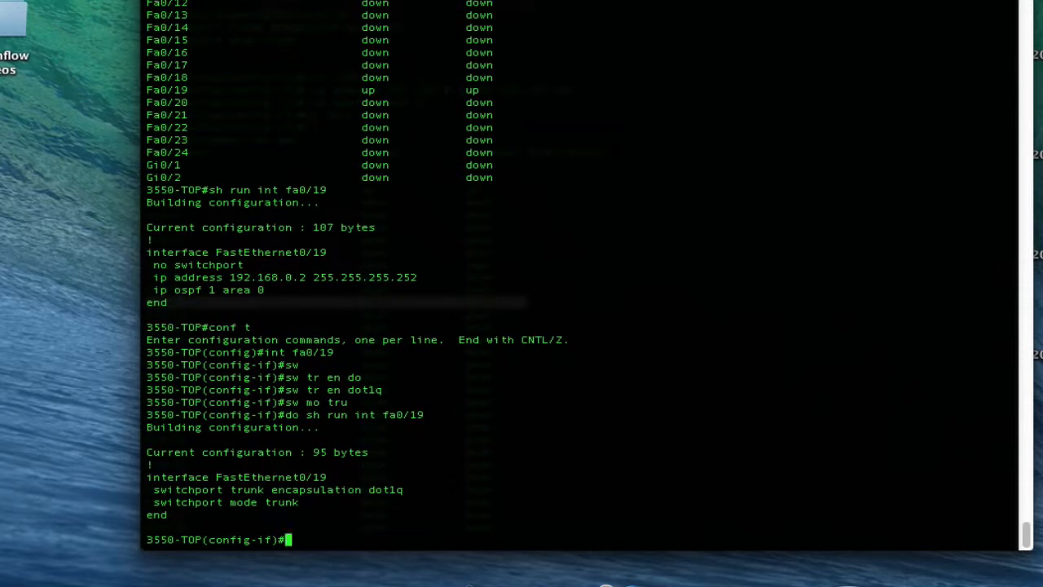
Enter configuration of interface VLAN 42 on the top switch.
text(int)
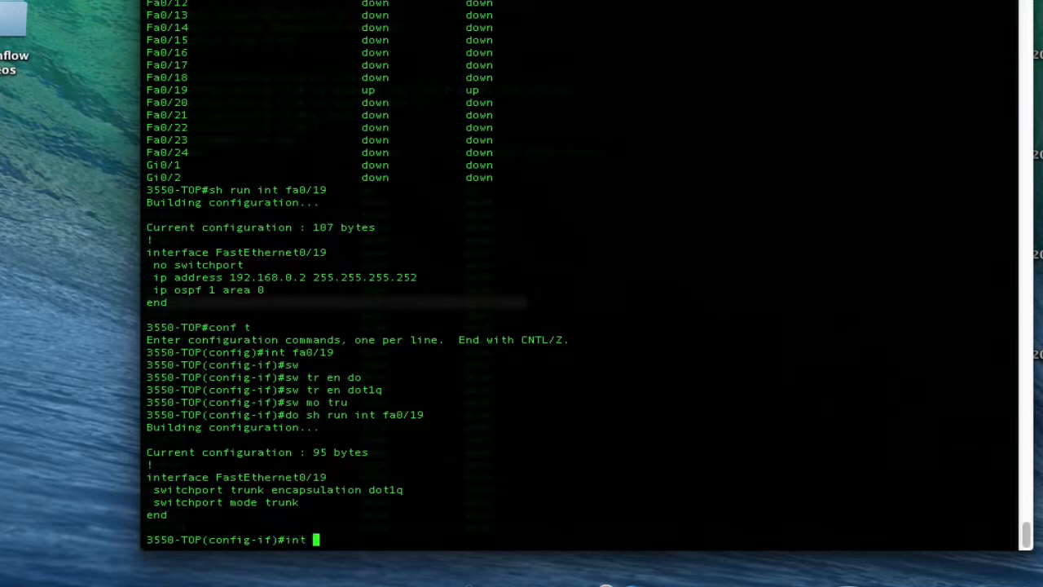
text(vlan 42)
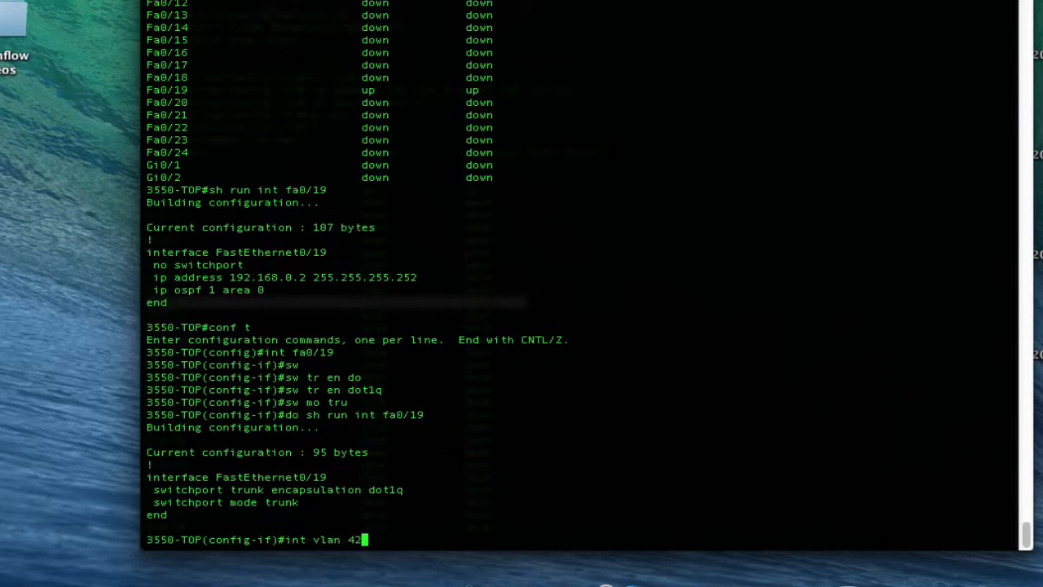
key(enter)
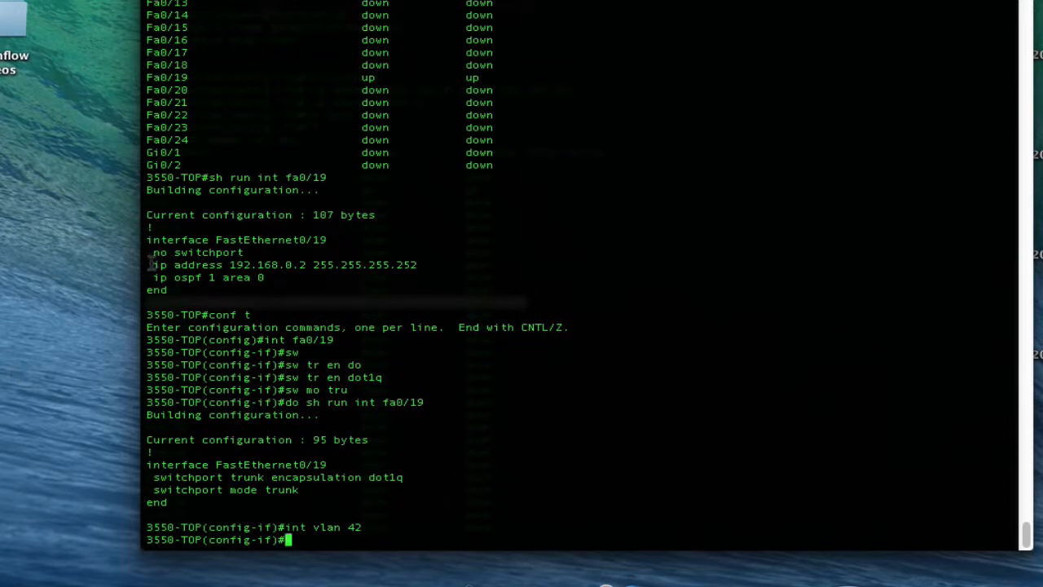
Give VLAN 42 address 192.168.0.2/30 in OSPF area 0, enable it and list interface statuses.
drag(153, 264, 264, 277)
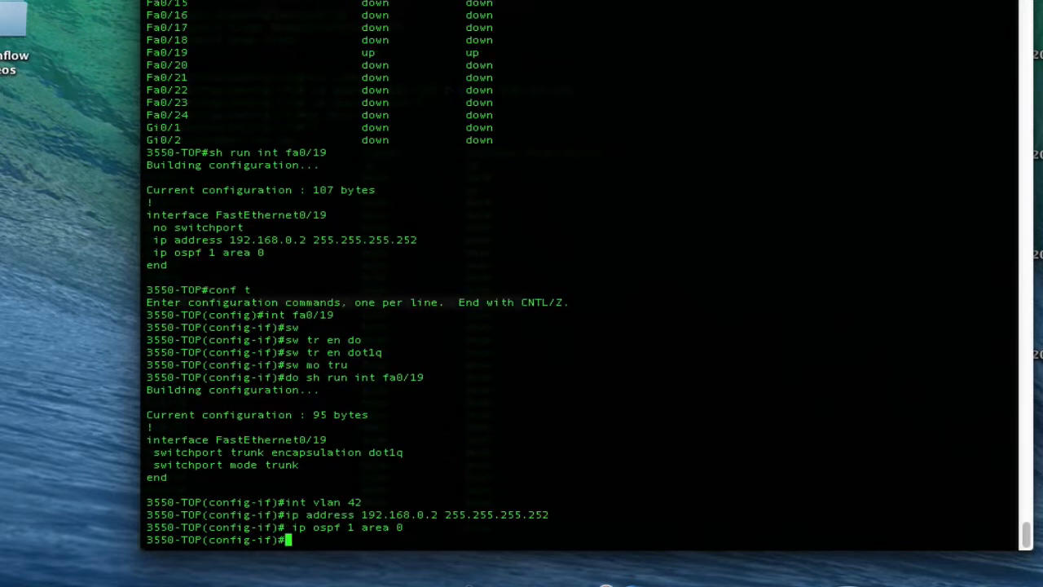
text(no shut)
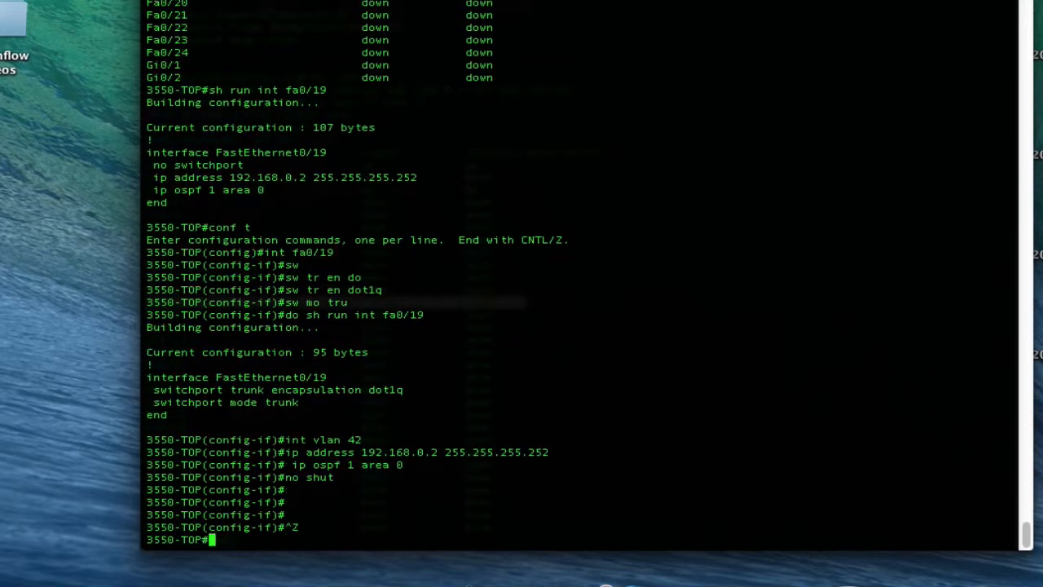
text(sh int des)
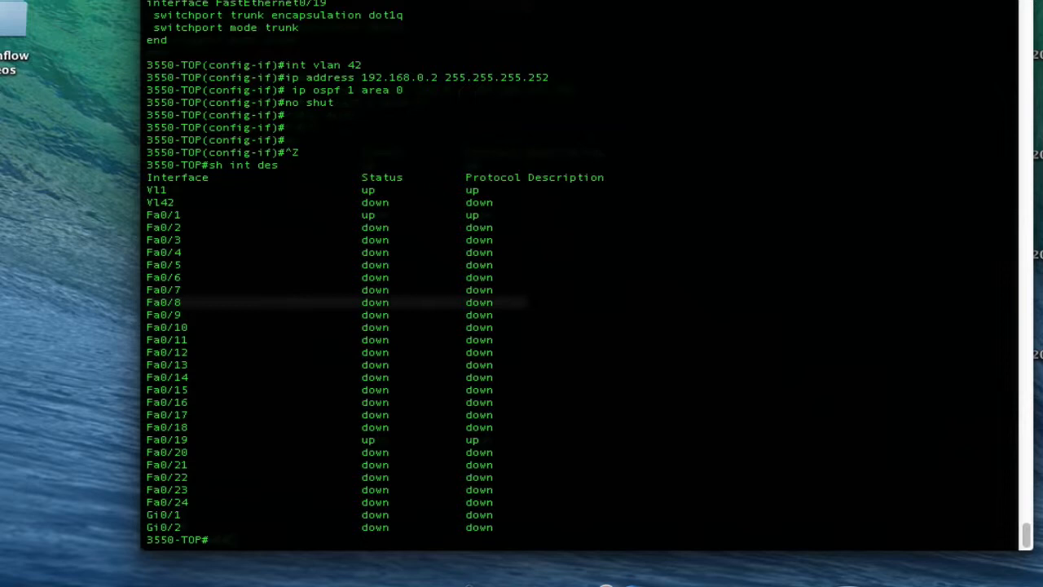
Check the VLAN list, then create VLAN 42 in the top switch's VLAN database and exit.
double_click(159, 202)
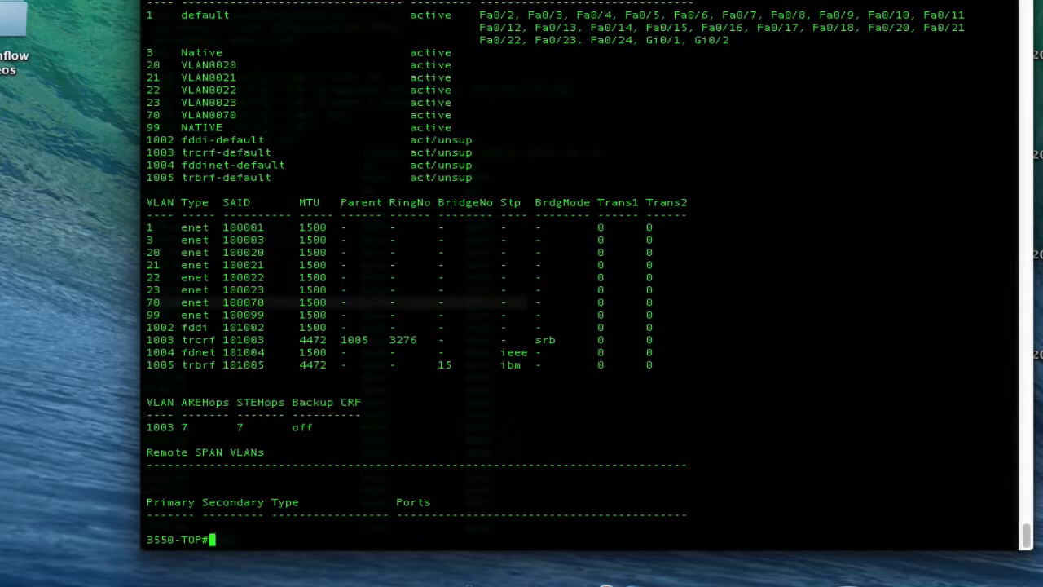
text(conf t)
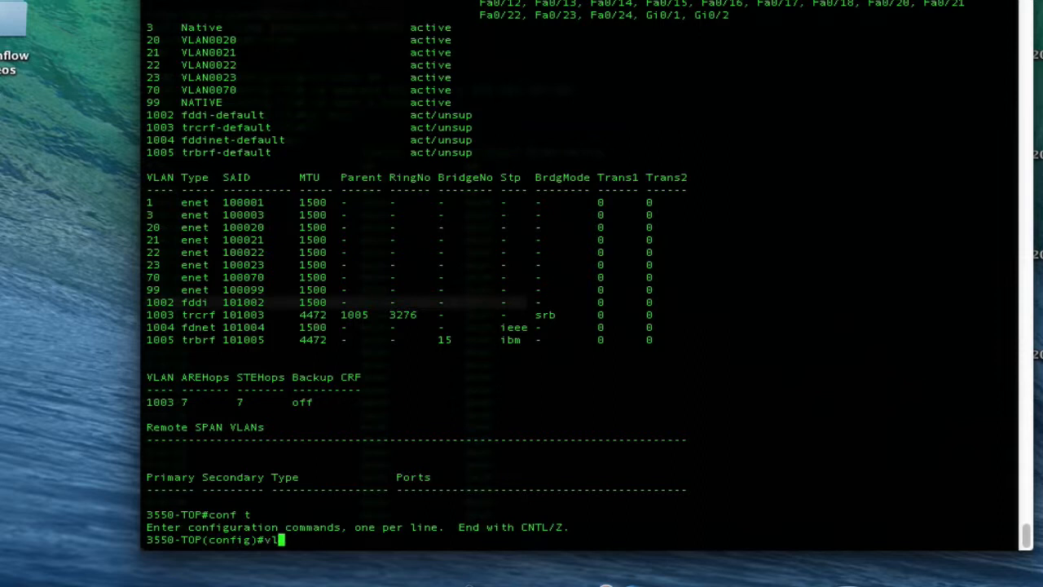
text(vlan 42)
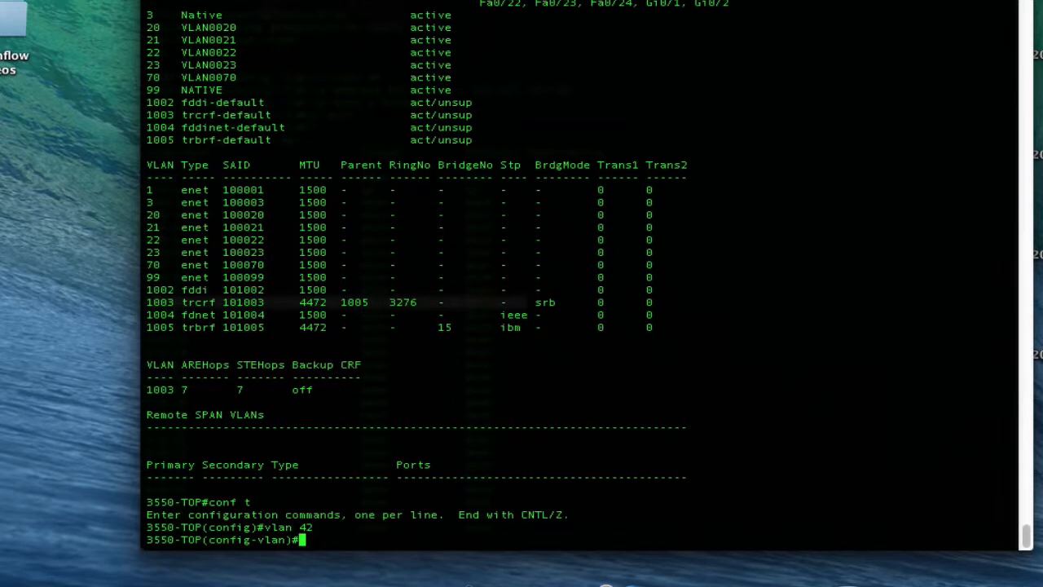
text(exit)
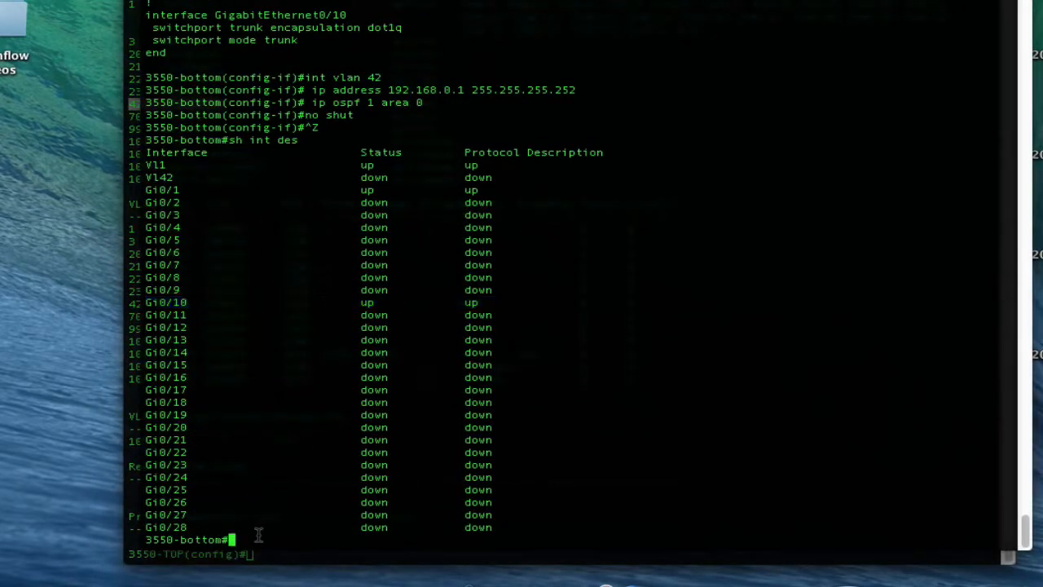
Check 'show vlan' for VLAN 42 on the bottom switch, create it, and request the running config.
text(sh v)
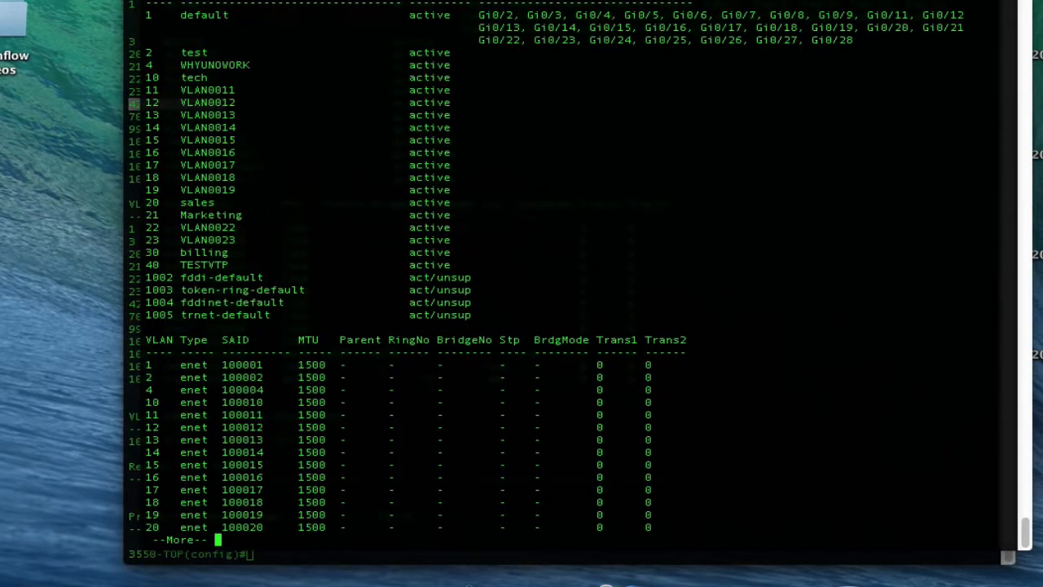
key(space)
text(conf t)
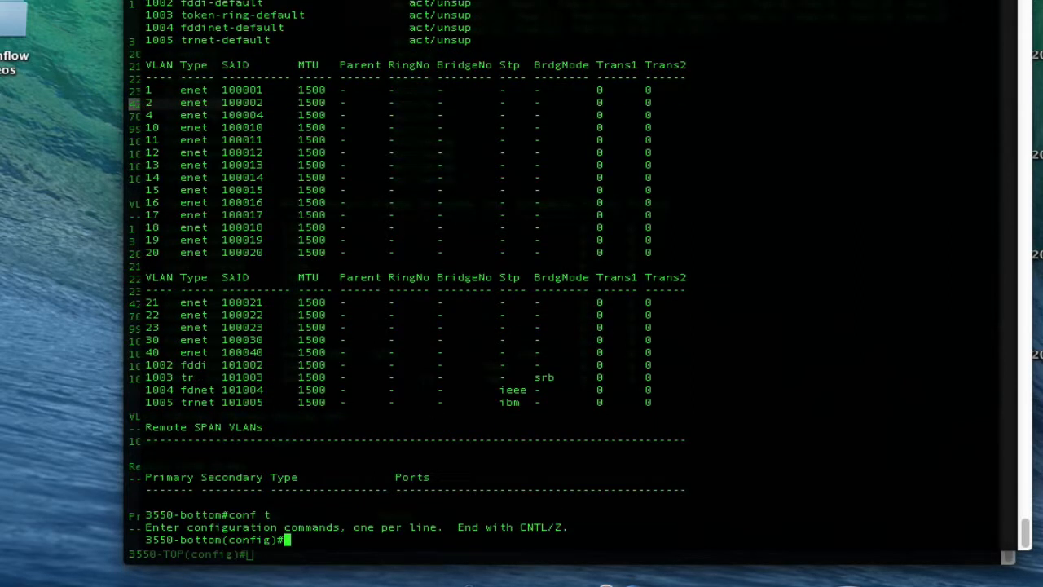
text(vlan 42)
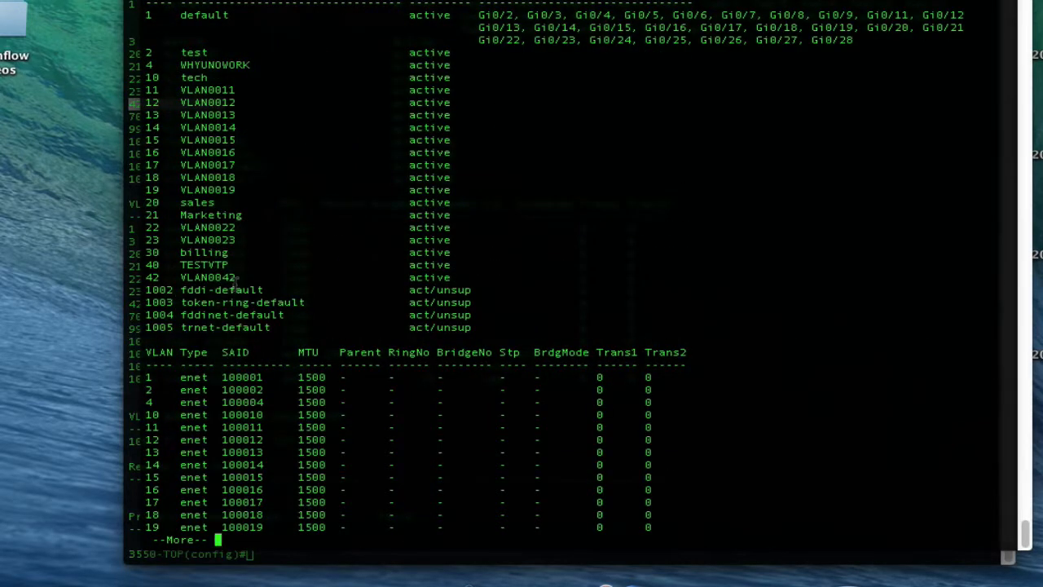
double_click(192, 277)
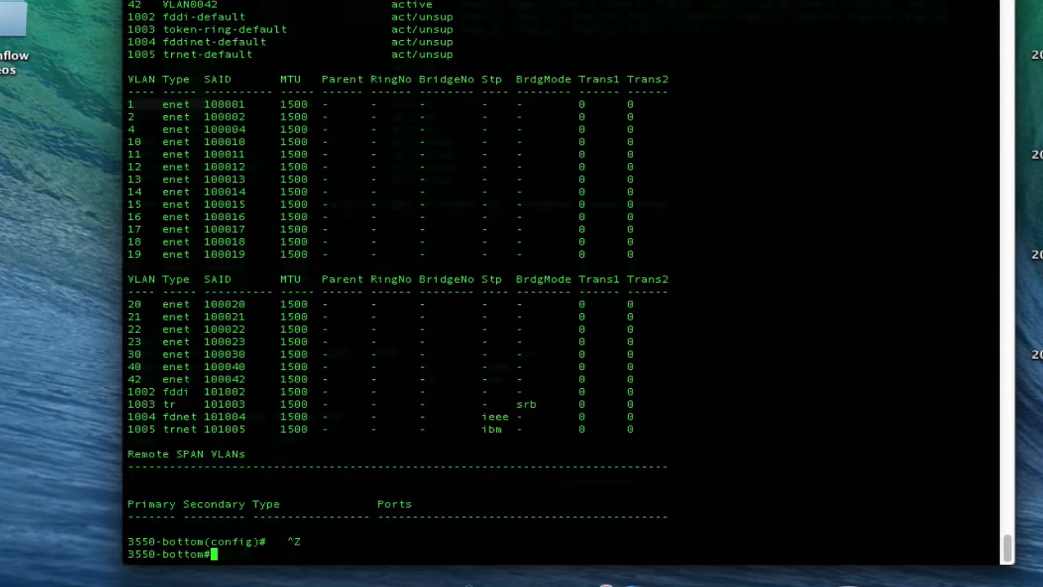
text(sh ru)
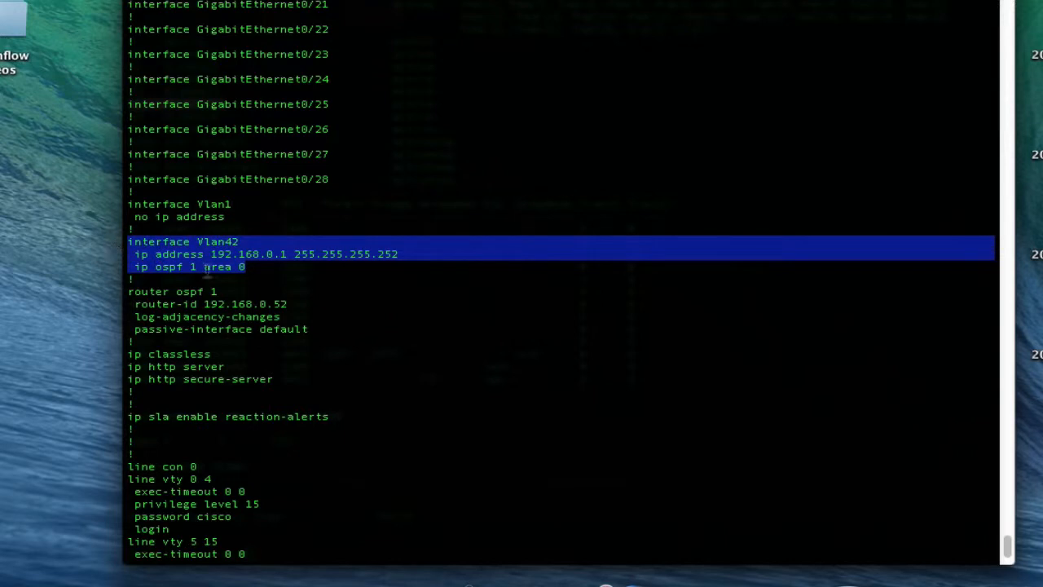
Scroll the running configuration and select the interface Vlan42 OSPF area 0 section.
scroll(down, 3)
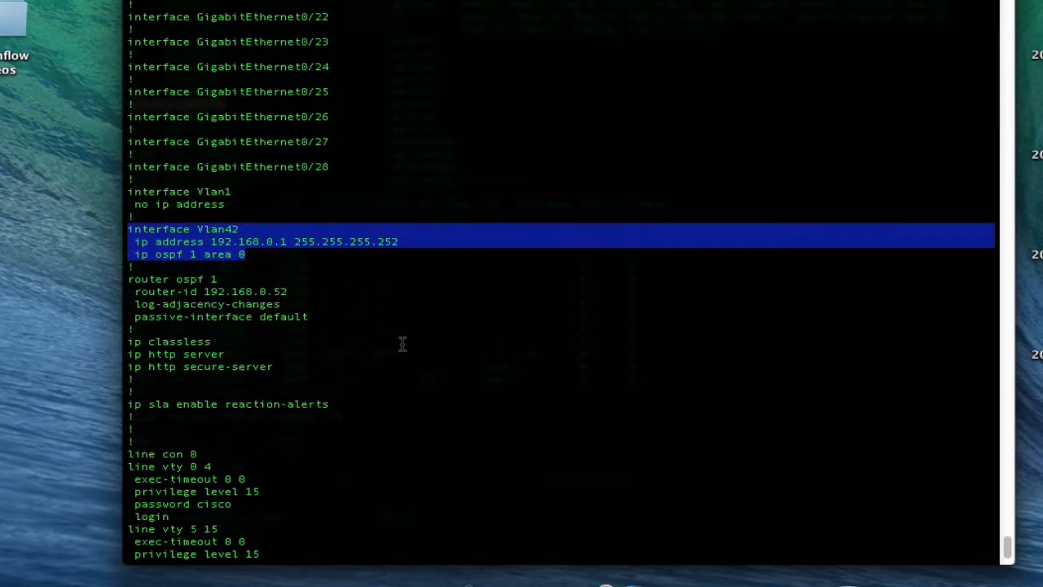
mouse_move(332, 329)
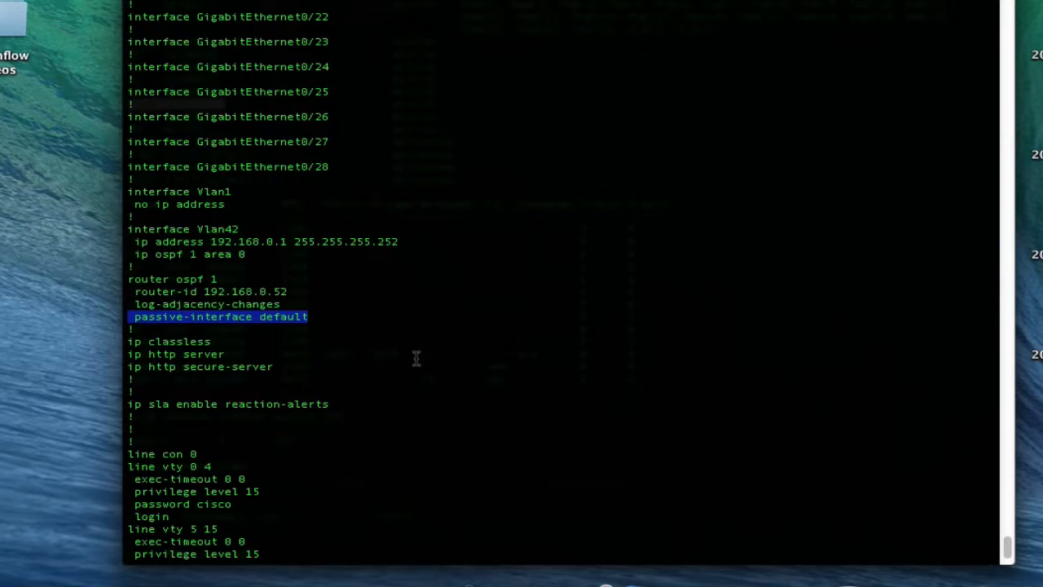
mouse_move(417, 254)
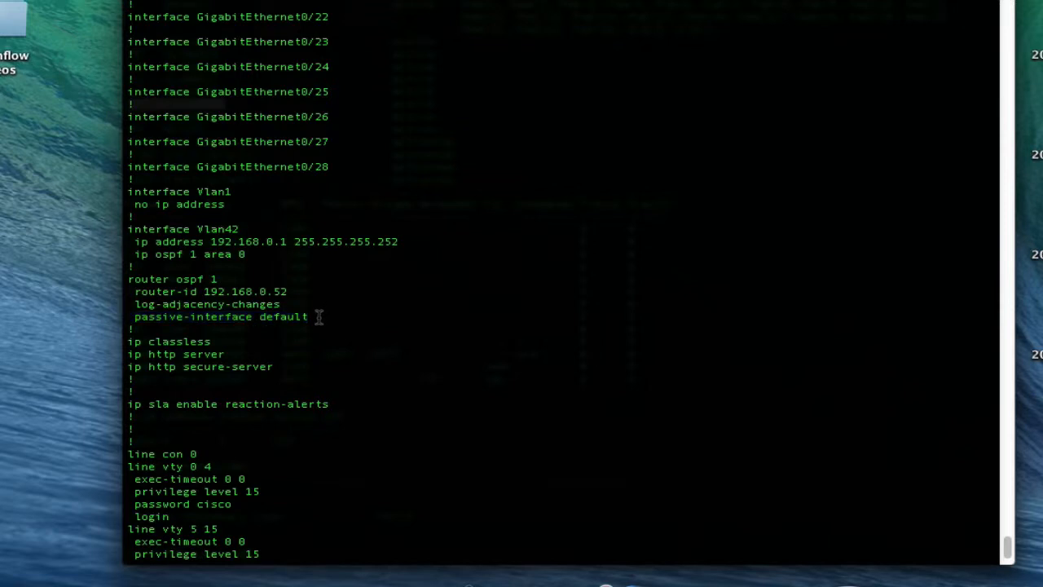
mouse_move(312, 329)
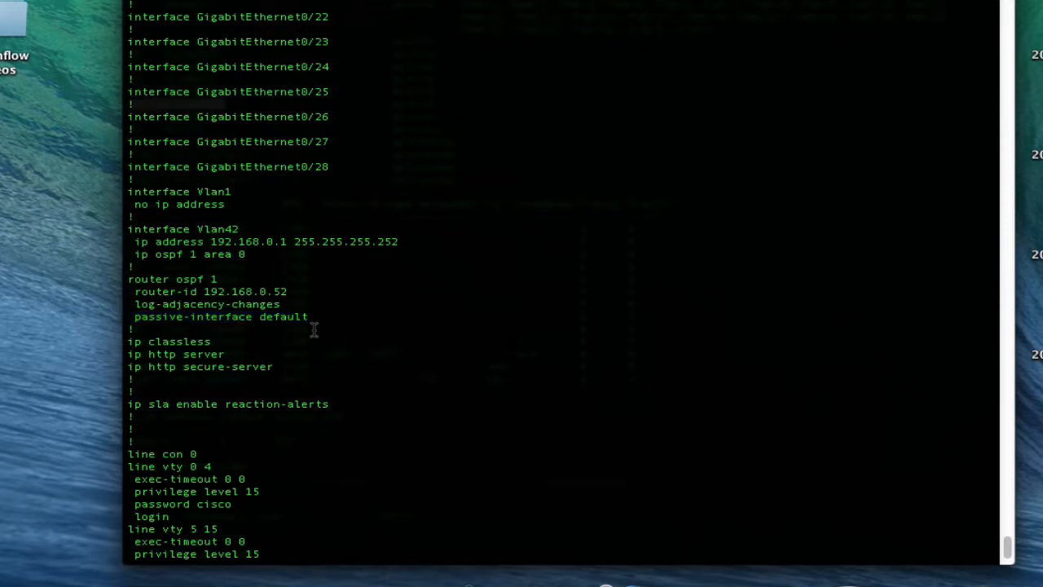
mouse_move(368, 334)
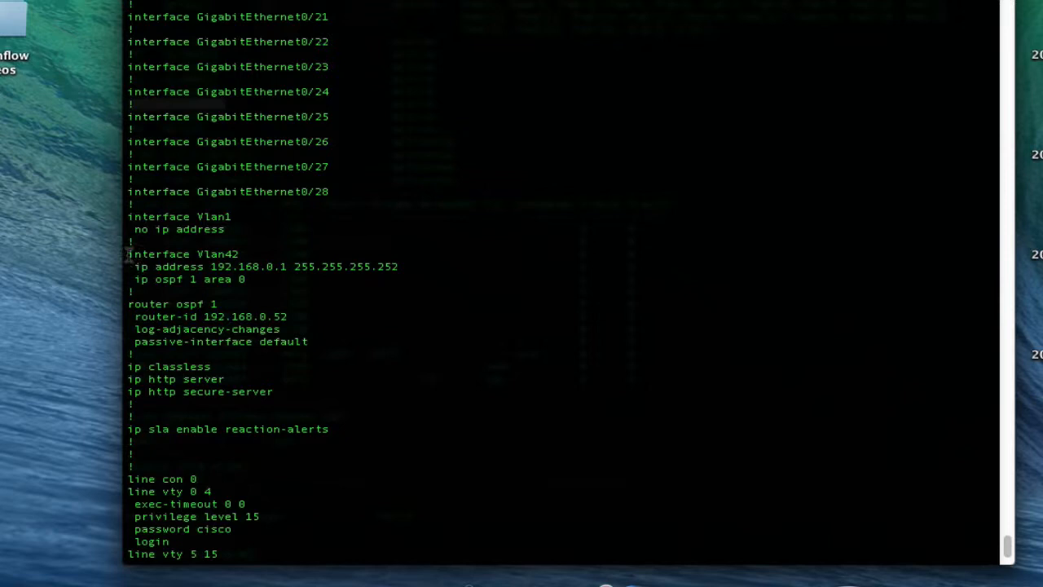
double_click(183, 254)
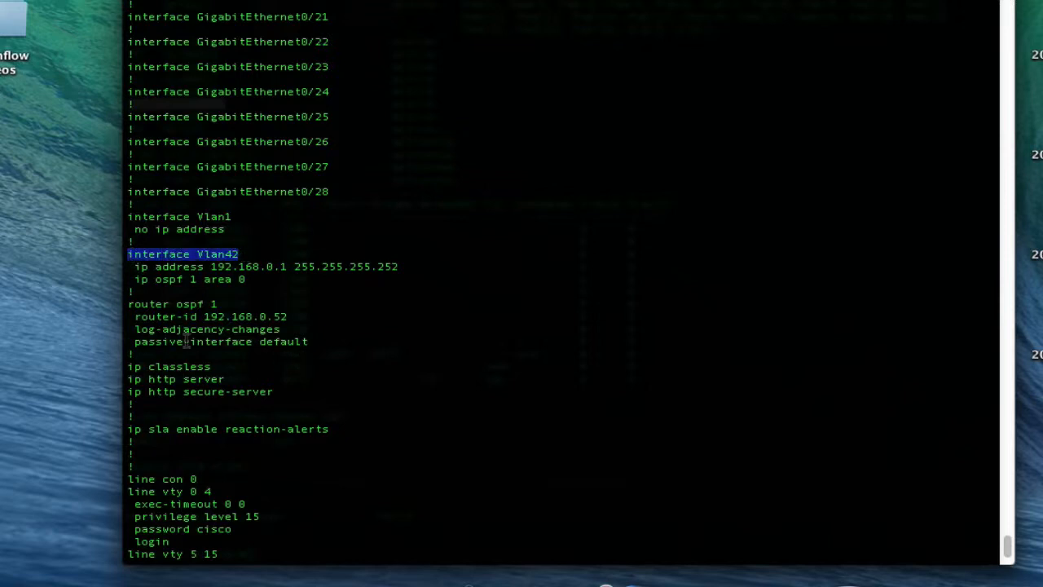
mouse_move(342, 368)
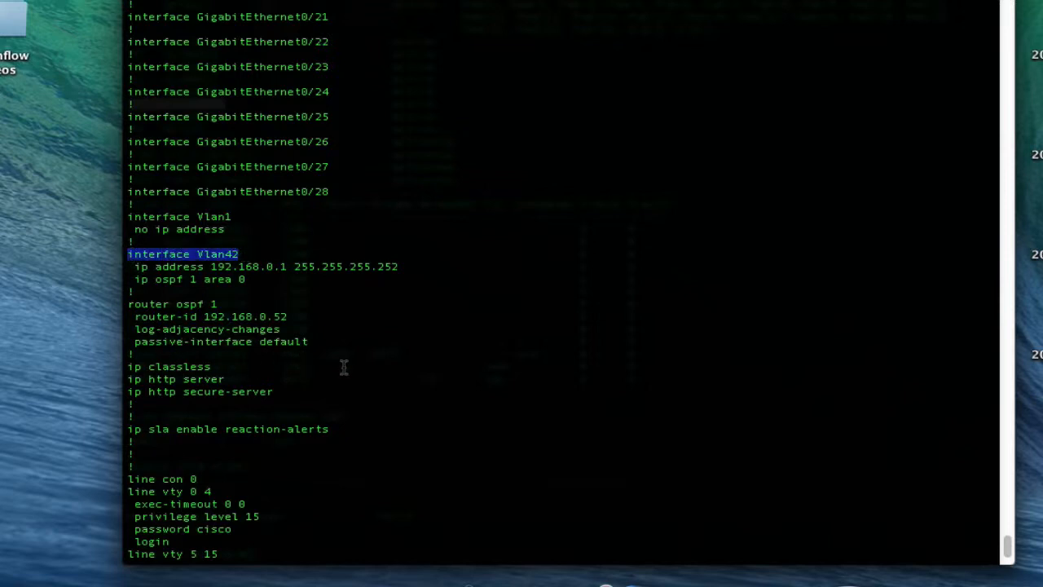
mouse_move(342, 430)
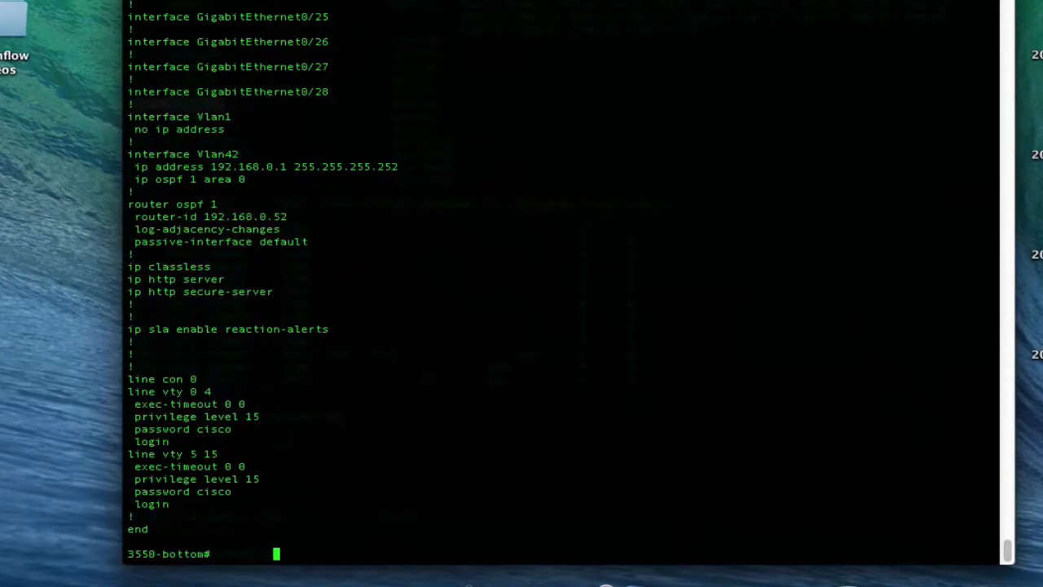
Enter configuration mode on the bottom switch and go into router ospf 1.
text(sh ip ospf neighbor)
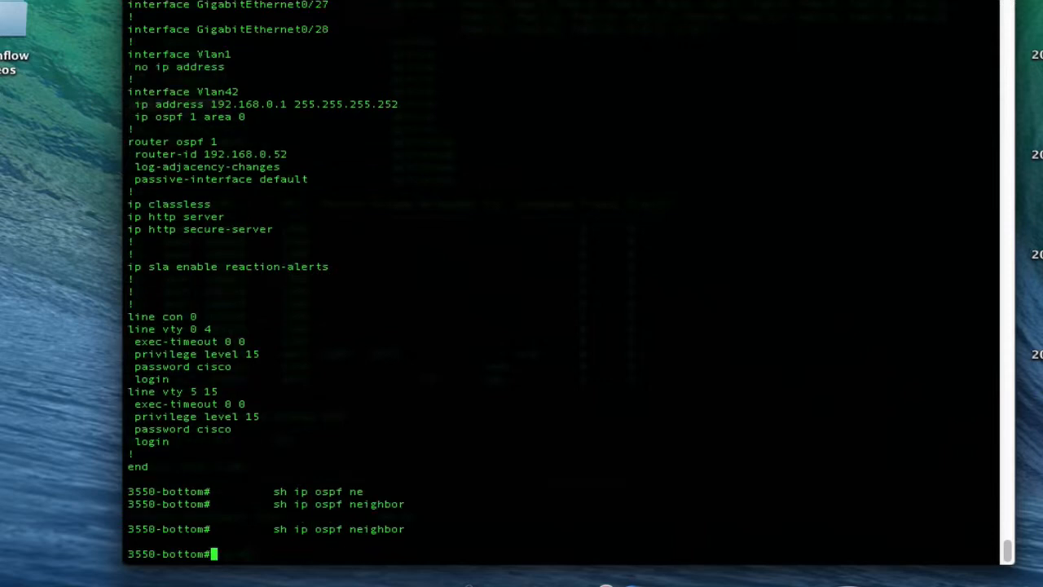
text(c)
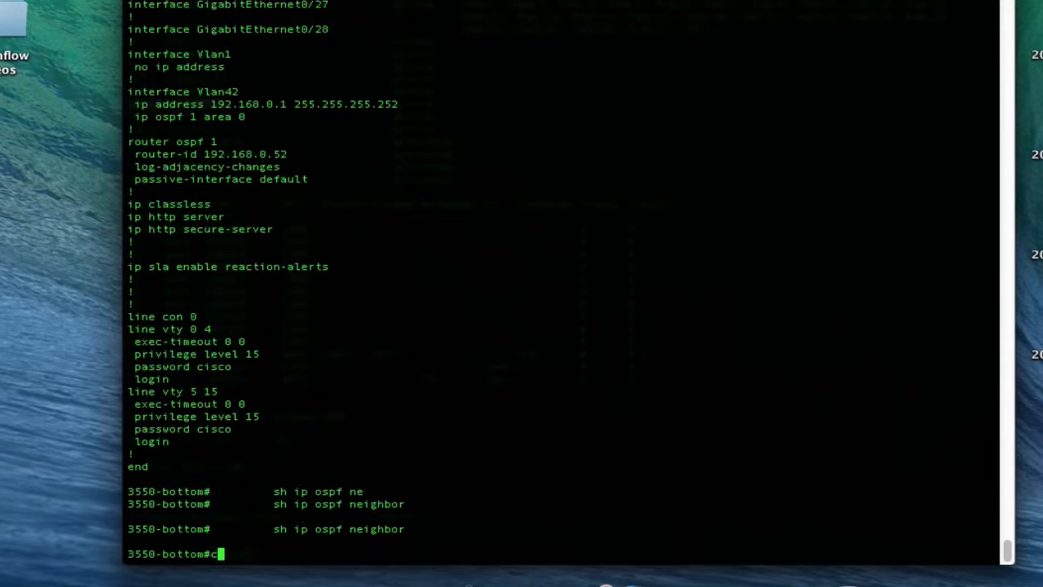
text(conf t)
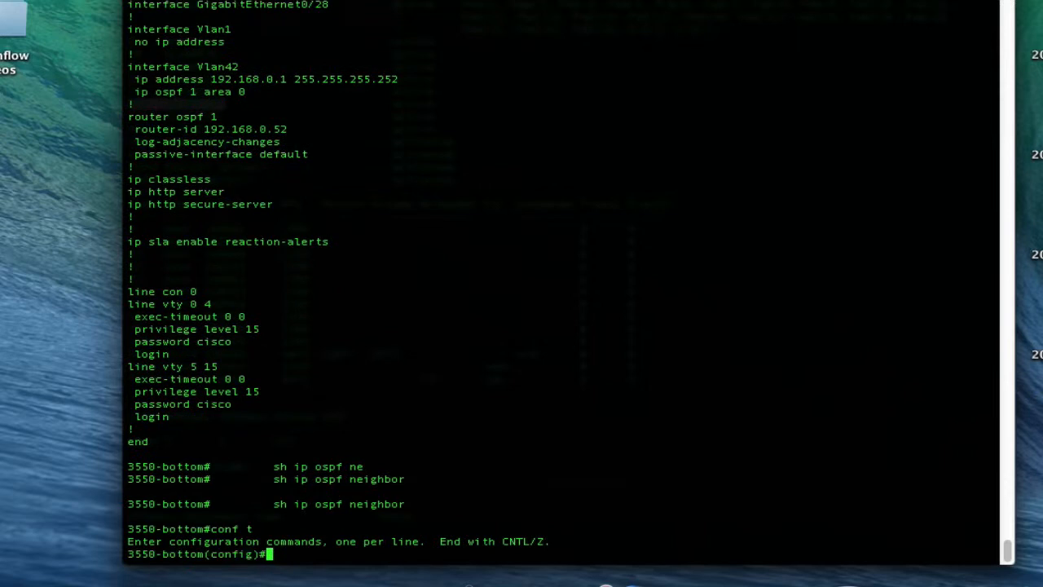
text(router)
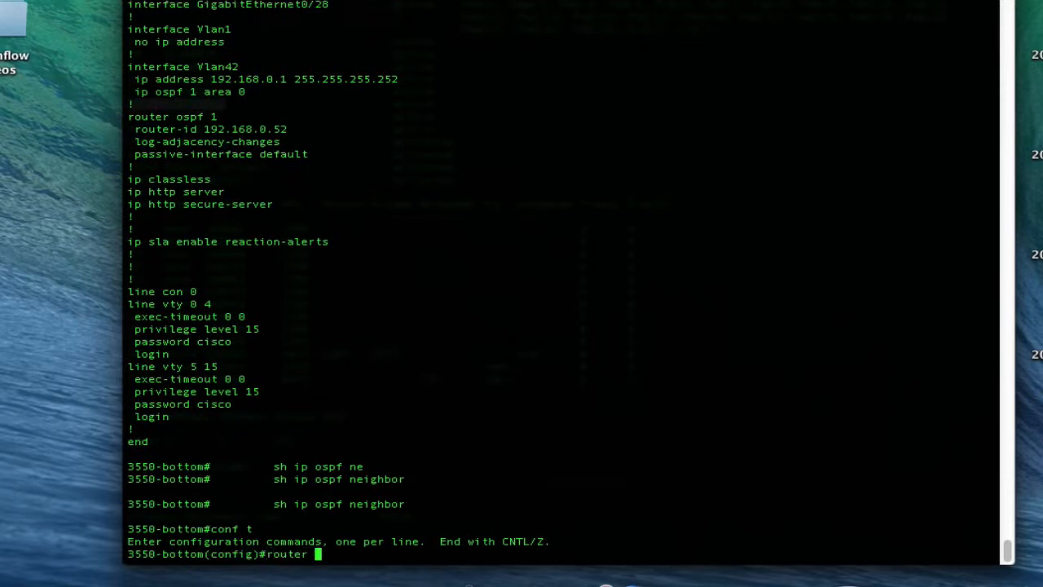
text(ospf 1)
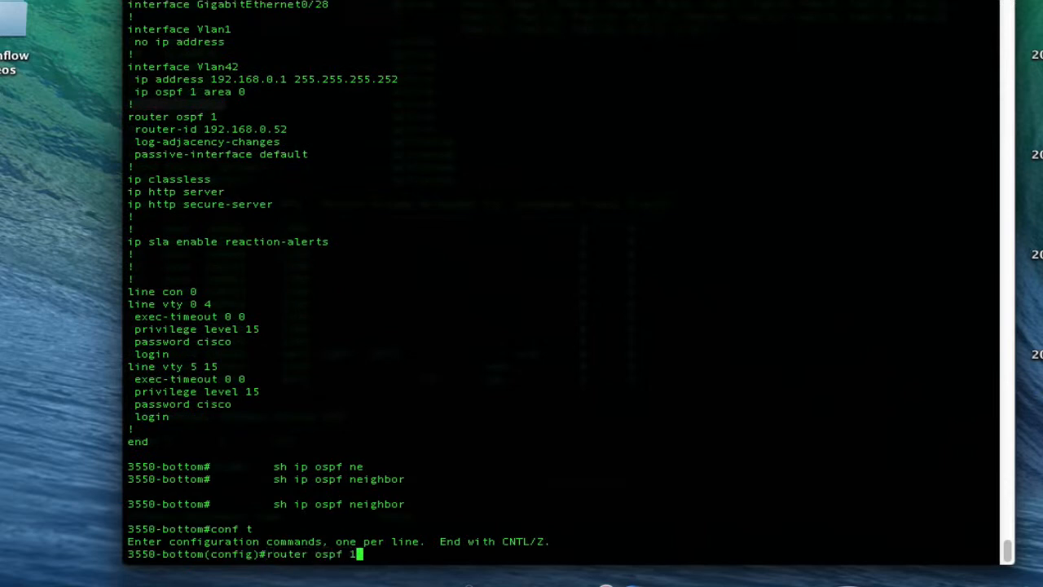
Remove passive-interface vlan 42 from OSPF 1 and start checking 'sh ip ospf'.
text(no passive-interface)
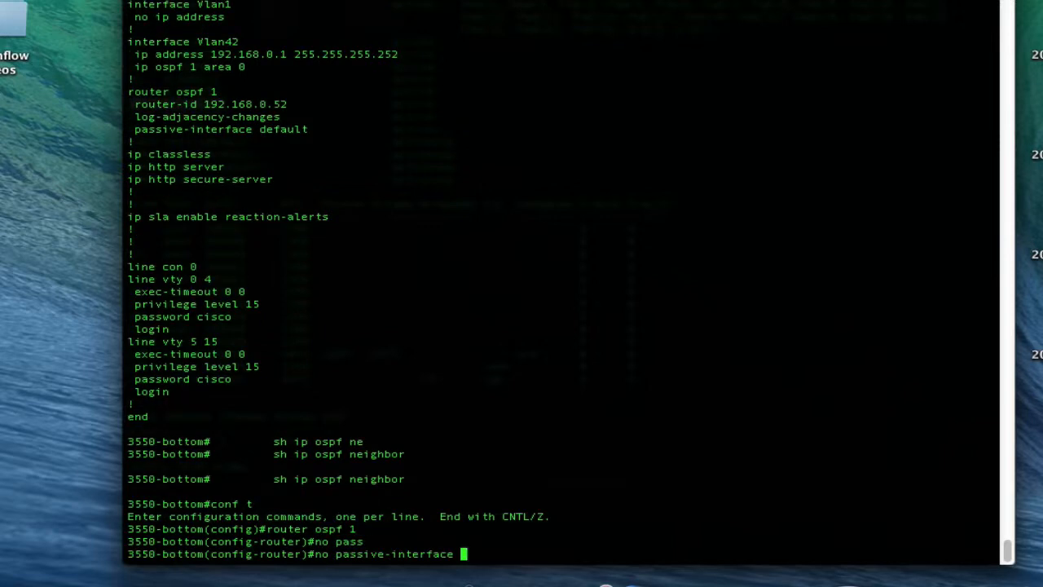
text(vlan 4)
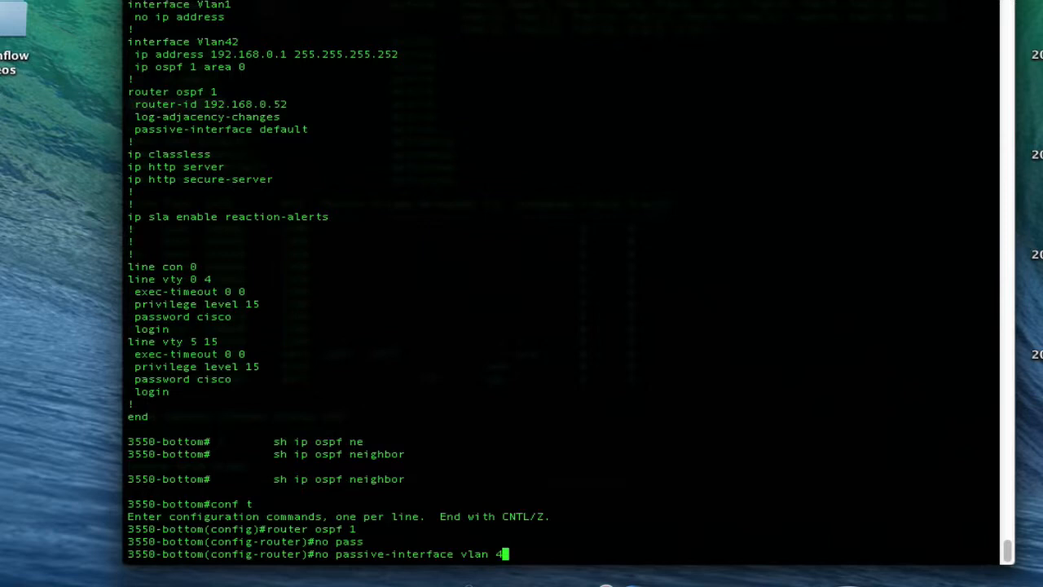
text(2)
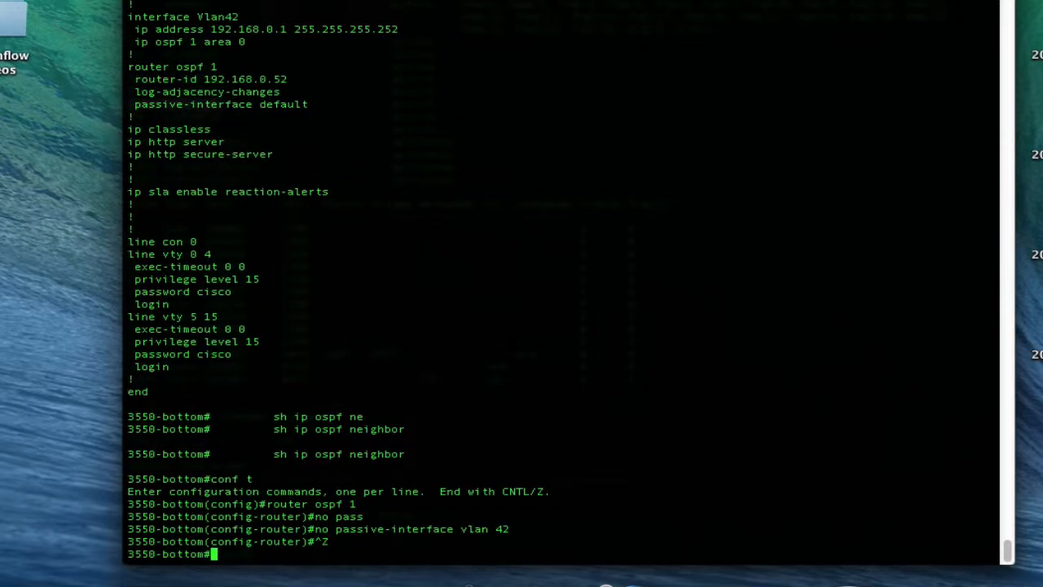
text(sh ip ospf ne)
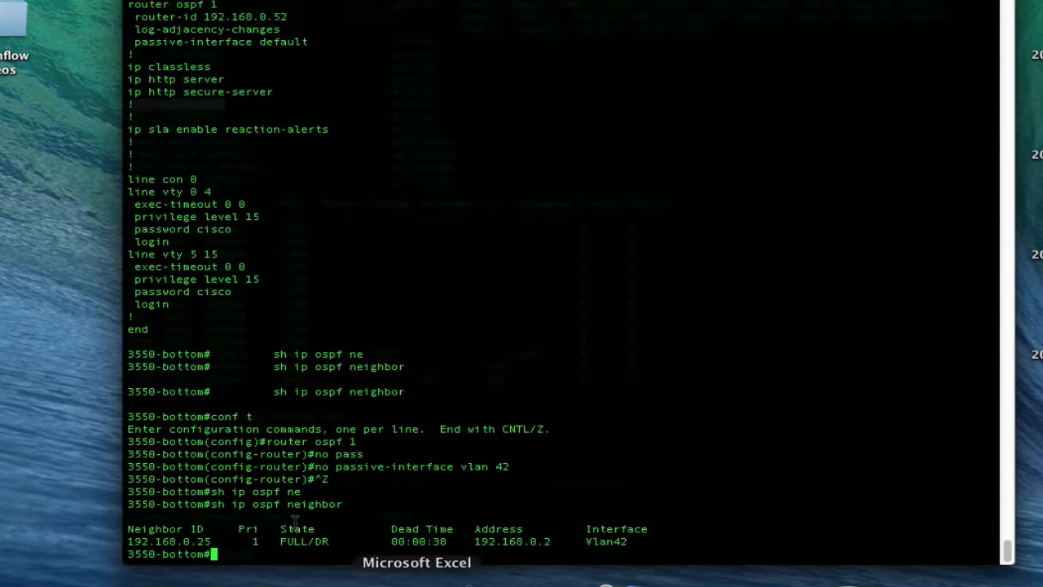
Highlight the FULL state and Vlan42 interface in the OSPF neighbor output.
double_click(295, 541)
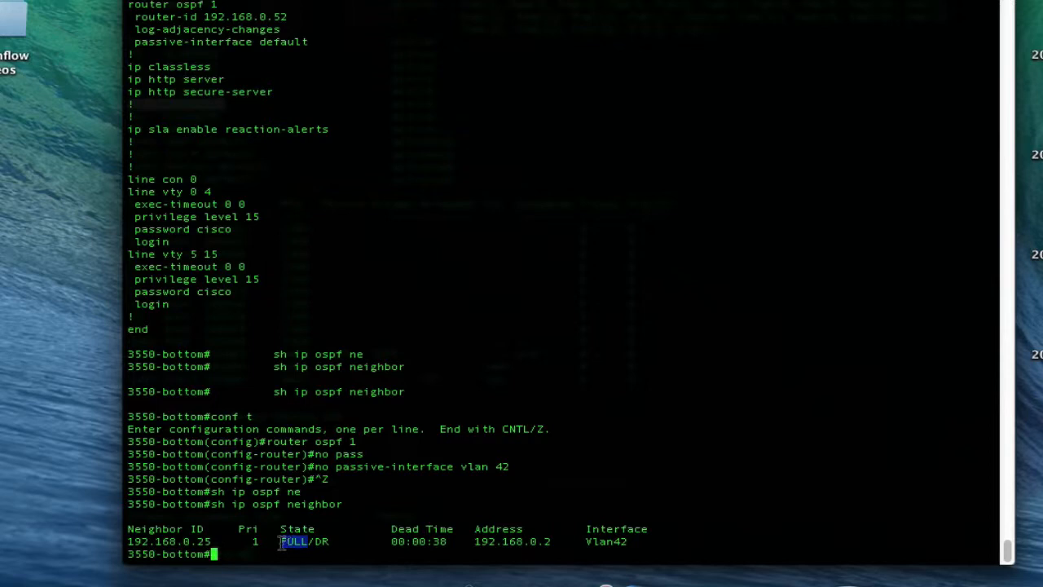
mouse_move(638, 542)
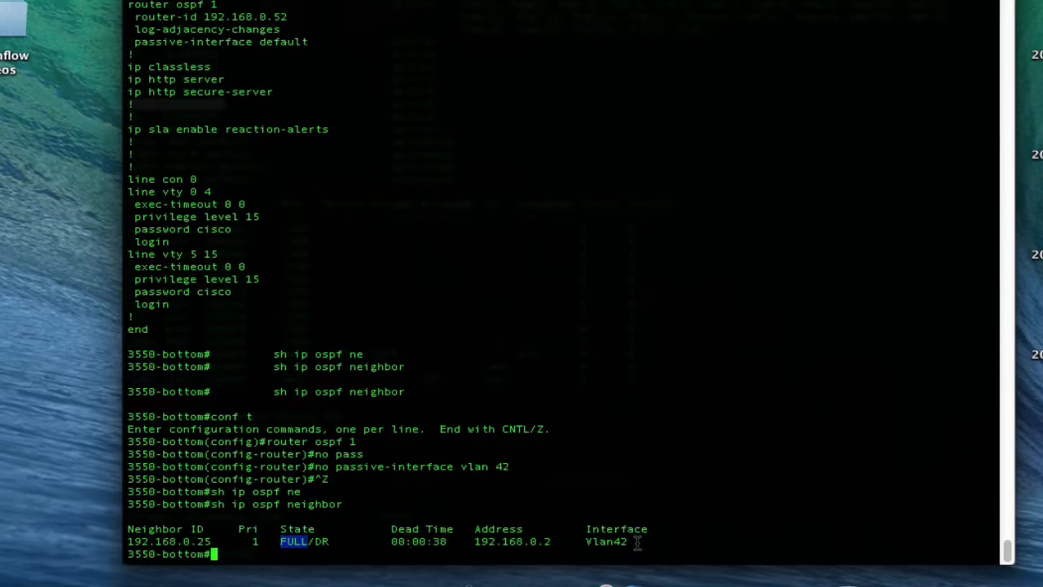
double_click(606, 541)
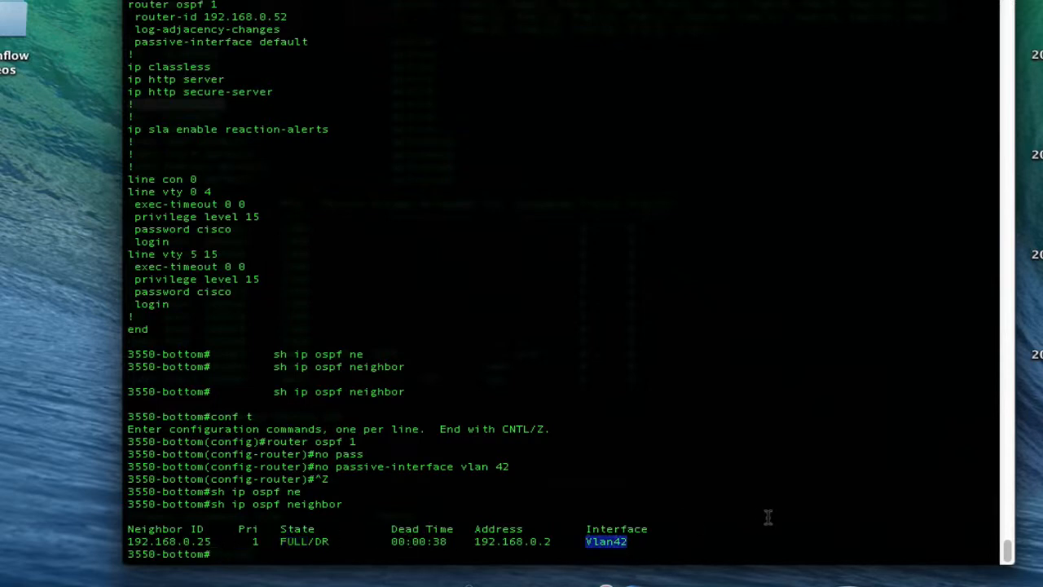